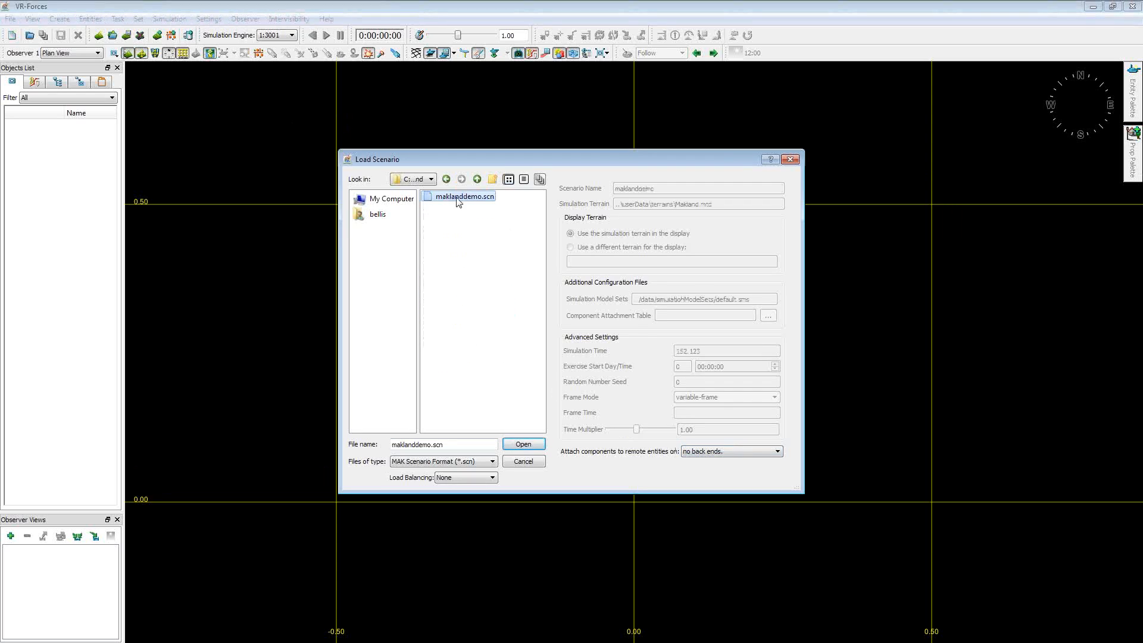
- Load the maklanddemo.scn scenario and wait for the simulation engines to bring it up
left_click(523, 444)
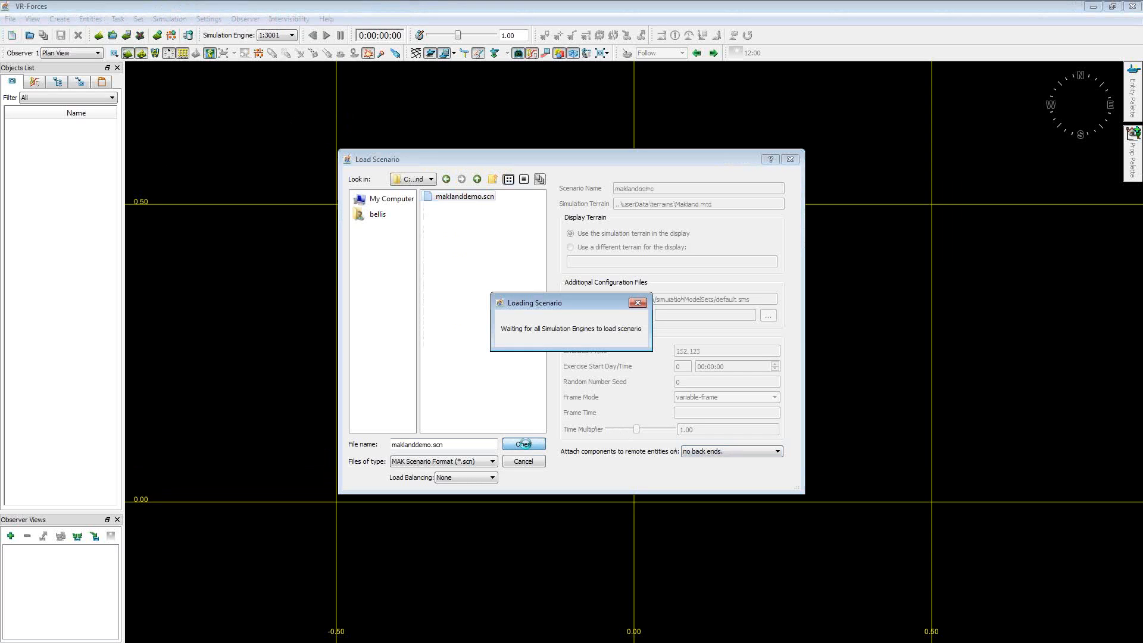
left_click(523, 444)
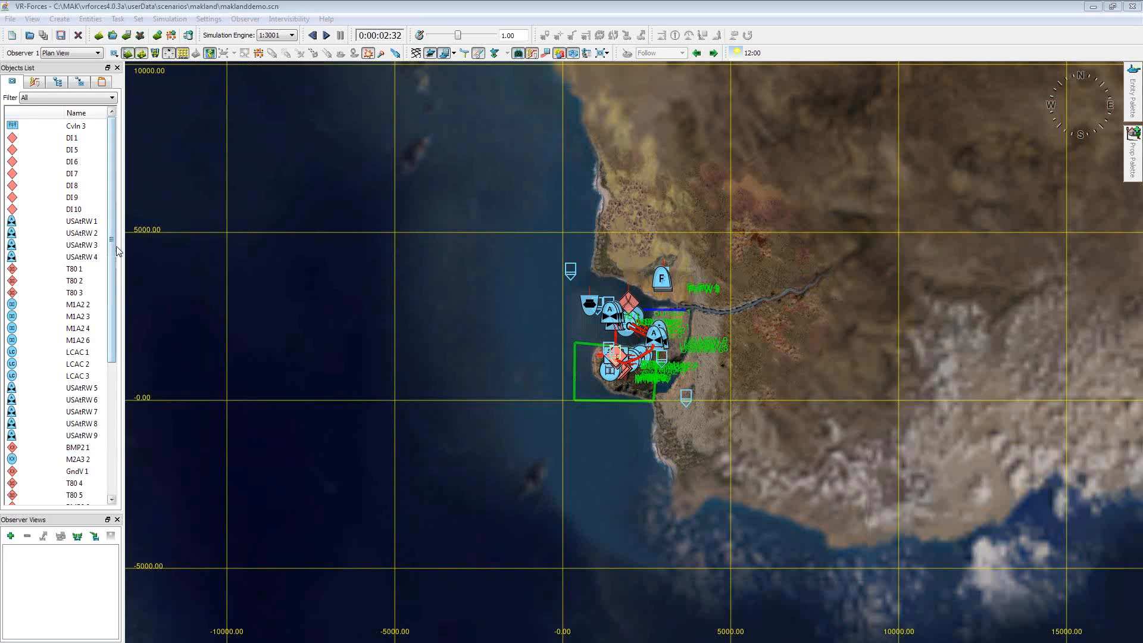
- Switch the observer mode from the toolbar dropdown to the Stealth 3D view
scroll("down", 3)
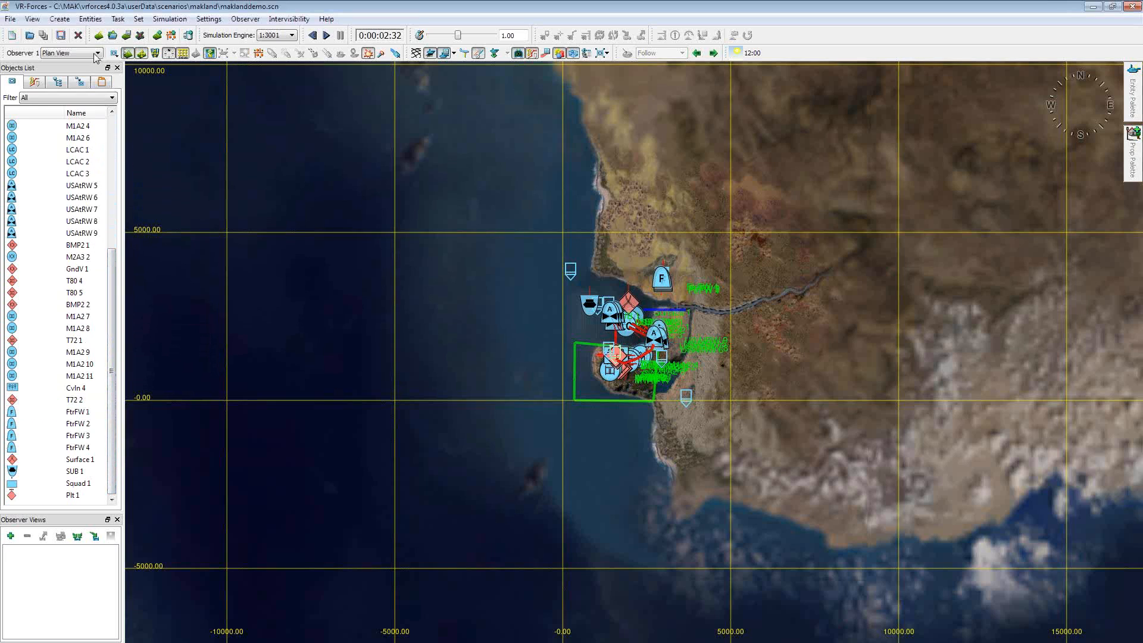
left_click(105, 53)
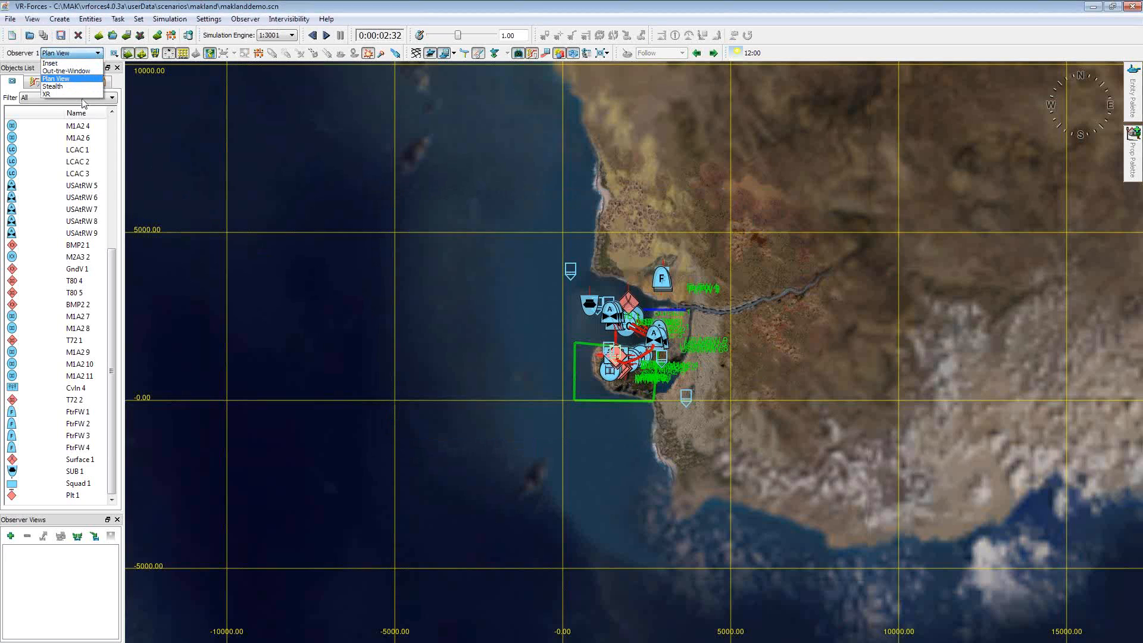
left_click(52, 86)
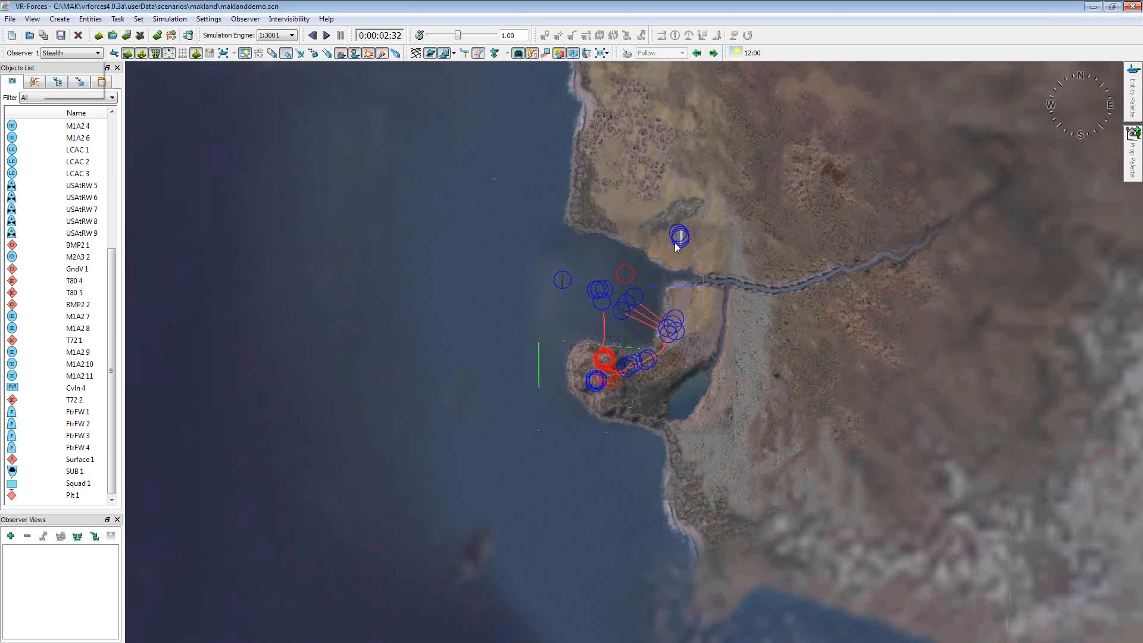
- Attach the observer as a mimic to fighter FtrFW 4 for its F-16 cockpit view
right_click(76, 412)
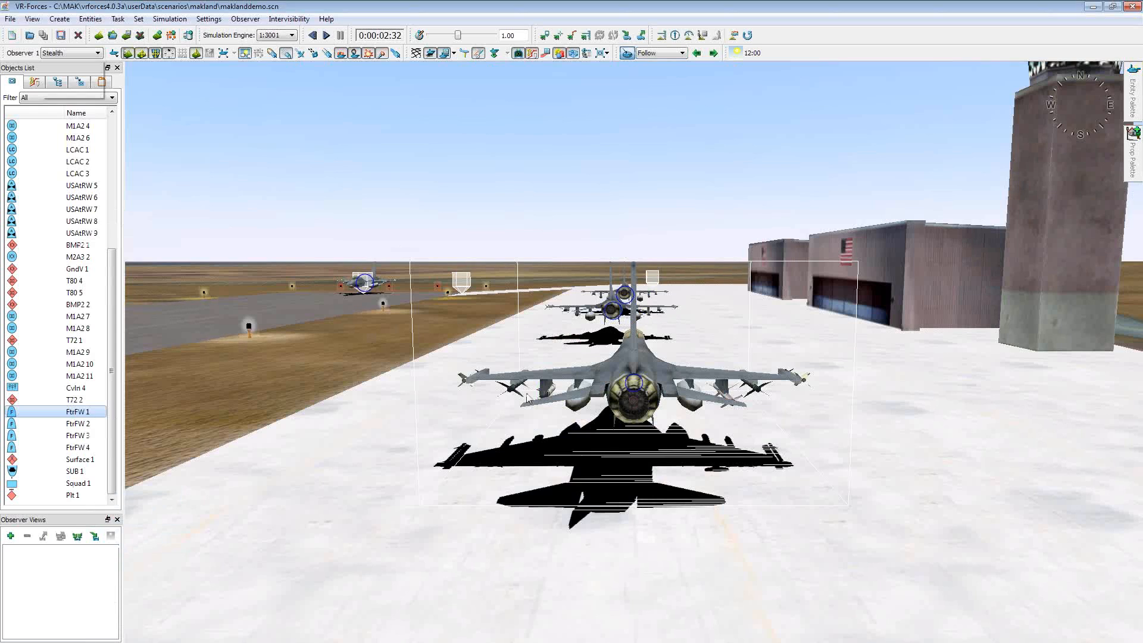
mouse_move(514, 289)
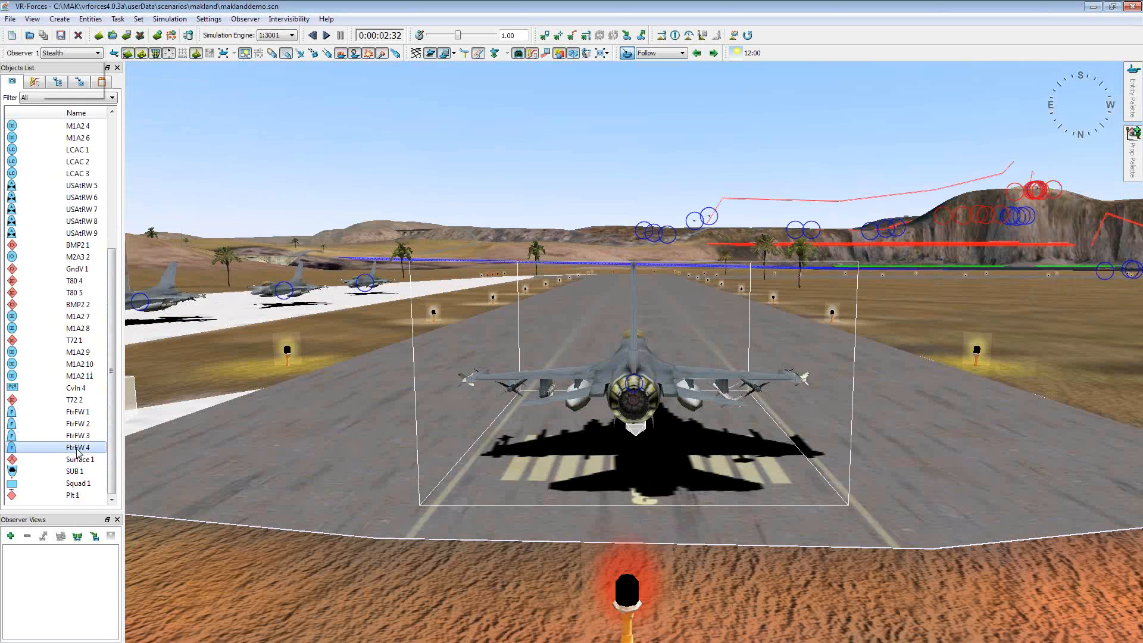
right_click(76, 447)
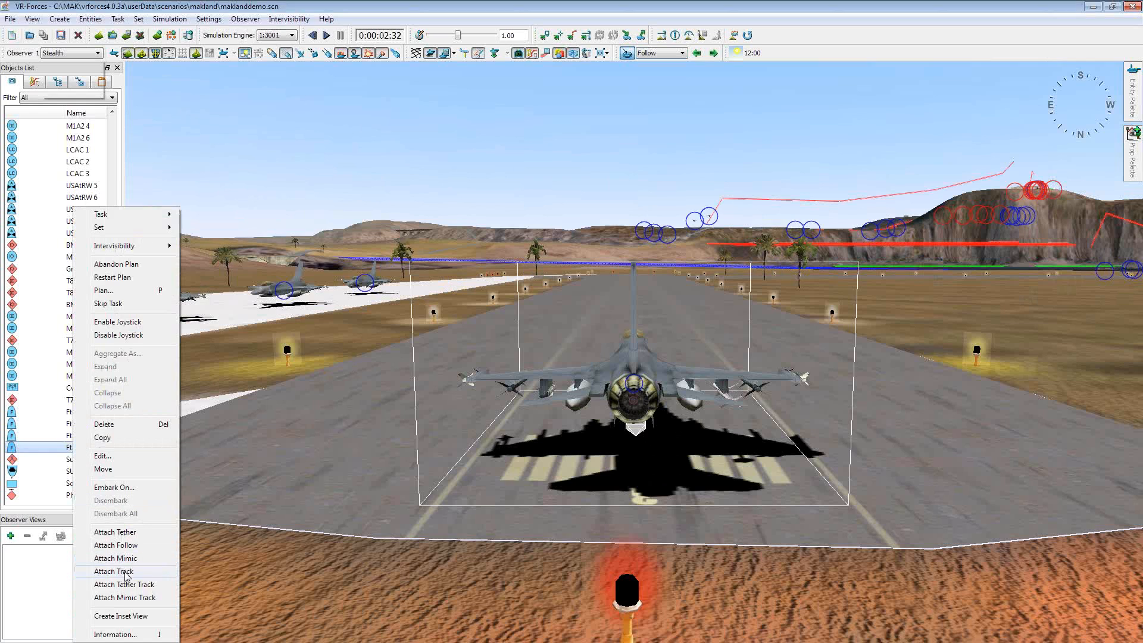
left_click(115, 558)
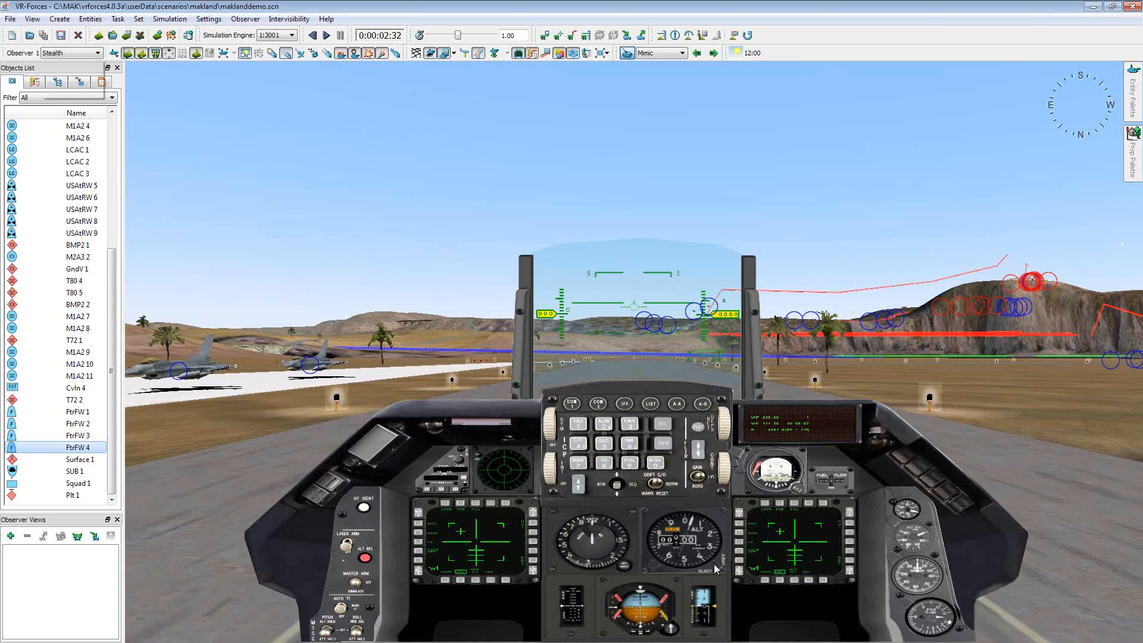
mouse_move(446, 325)
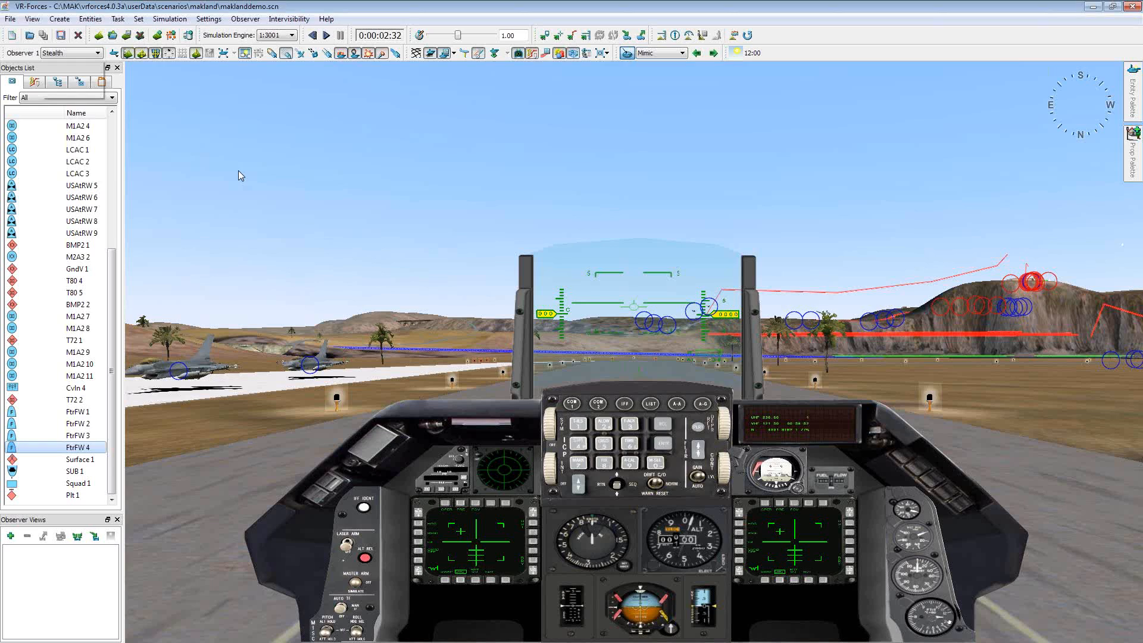
mouse_move(242, 181)
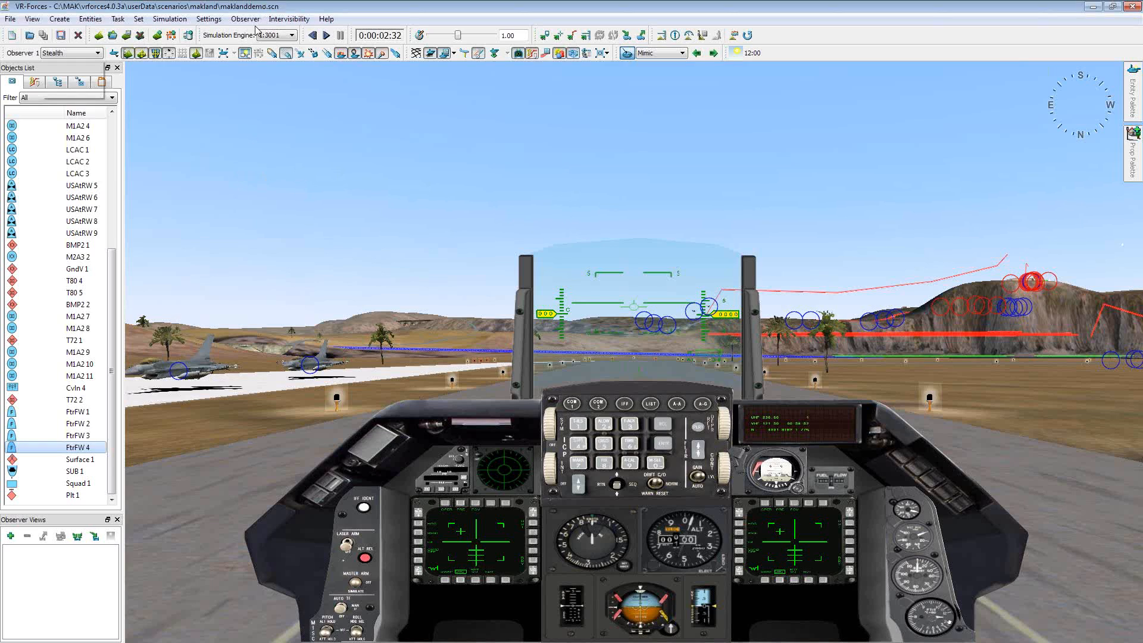
- Bring up the Visual Model Editors from Settings and switch to the Model Definition Editor
left_click(245, 18)
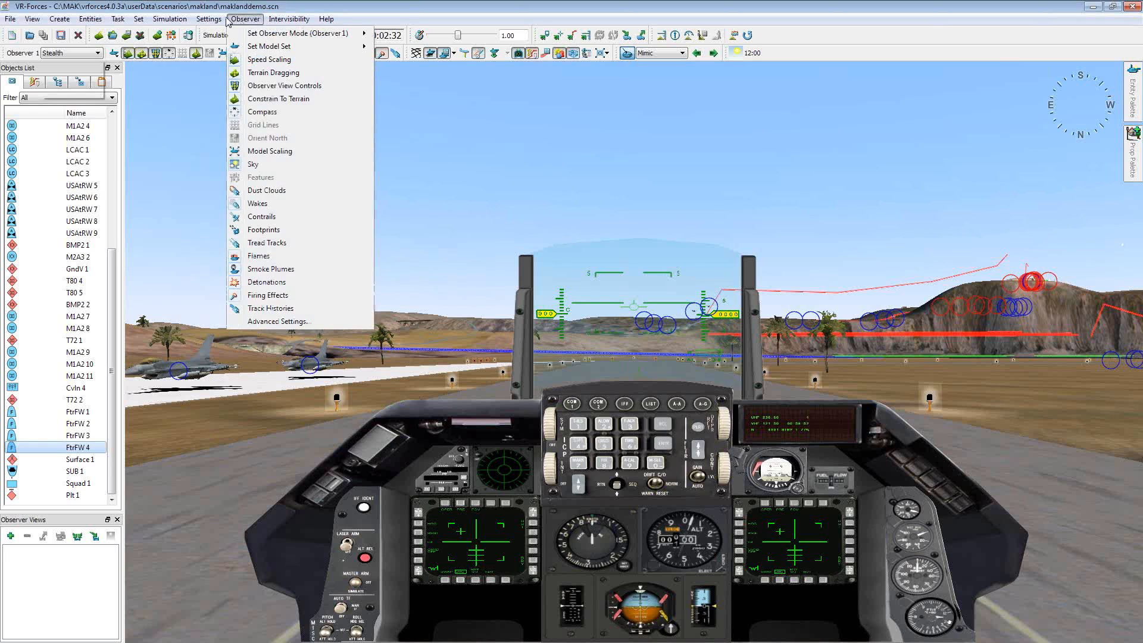
left_click(209, 18)
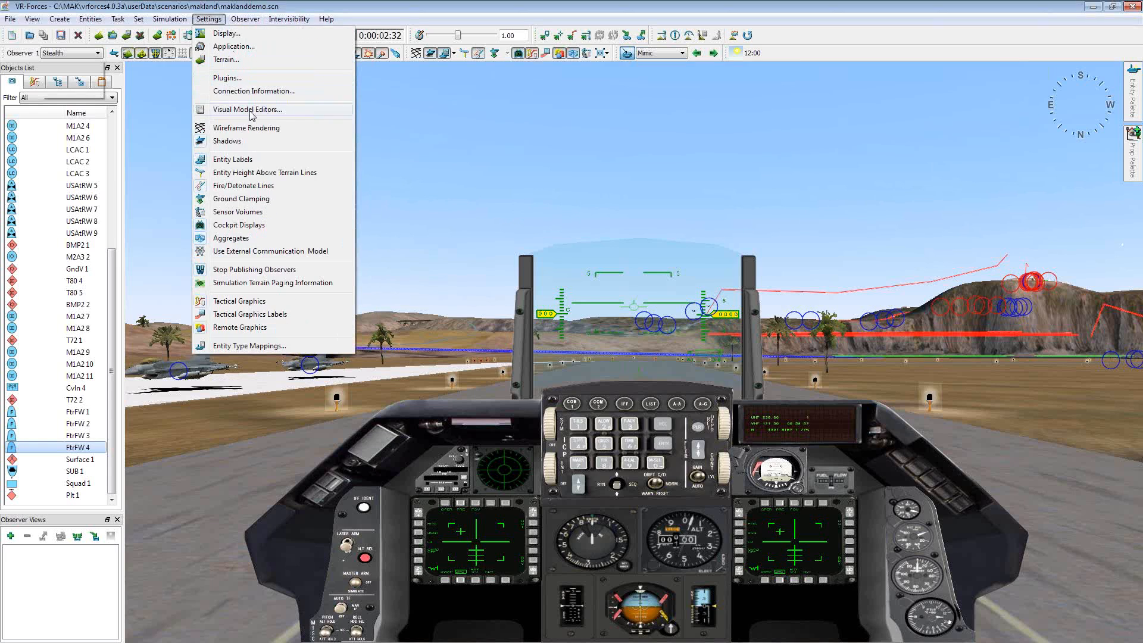
left_click(247, 108)
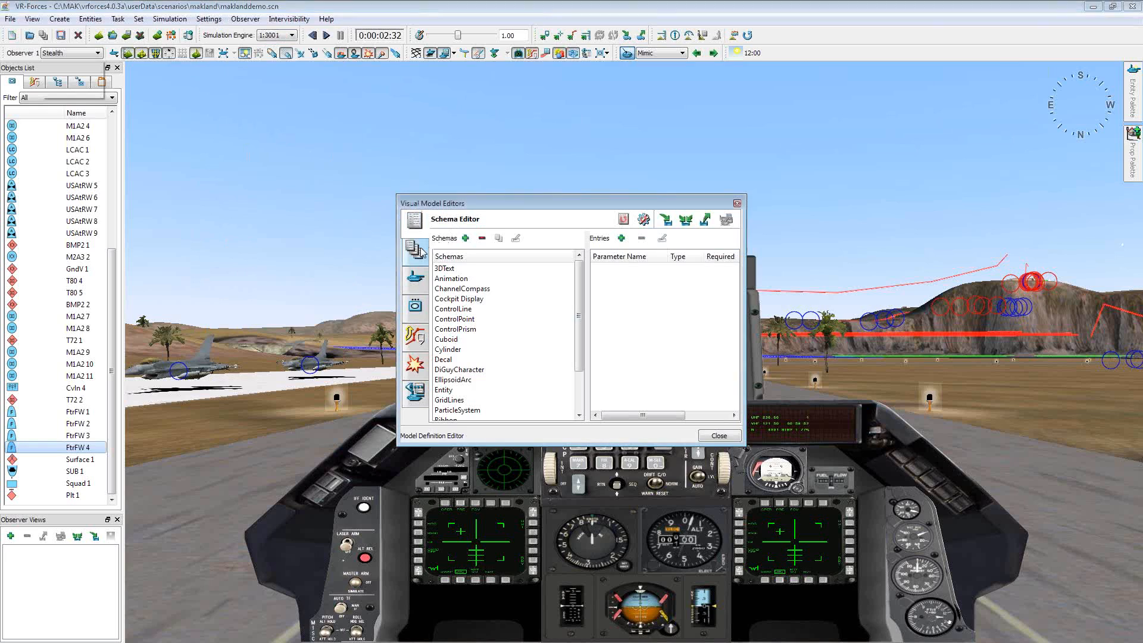
left_click(414, 251)
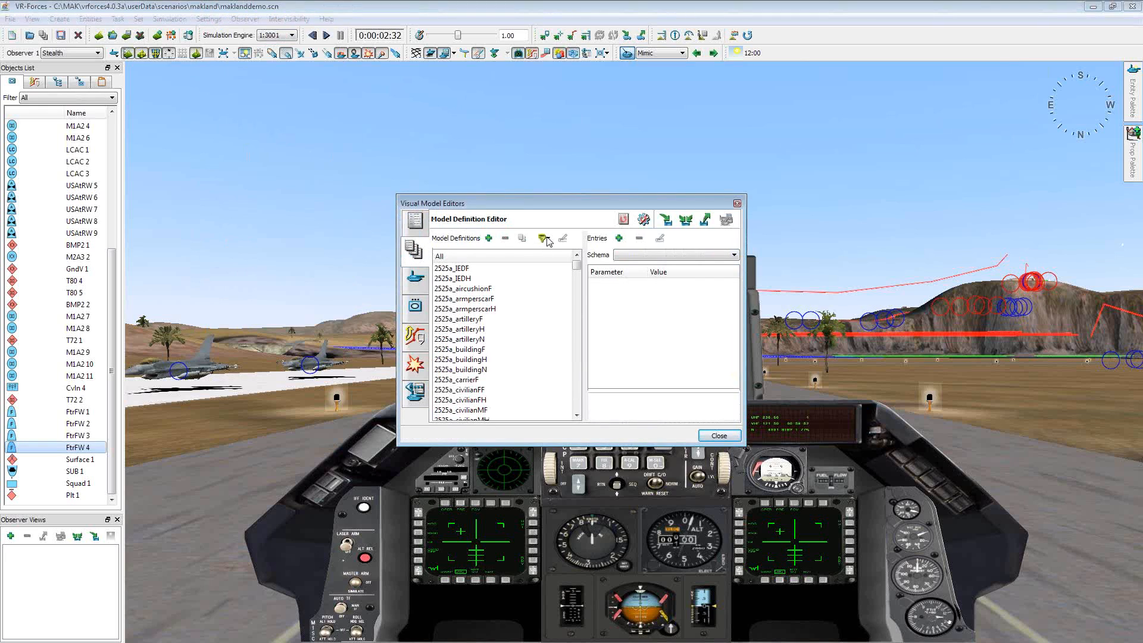
- Filter definitions to Cockpit Display and select FixedWingCockpit with its actions menu shown
left_click(543, 238)
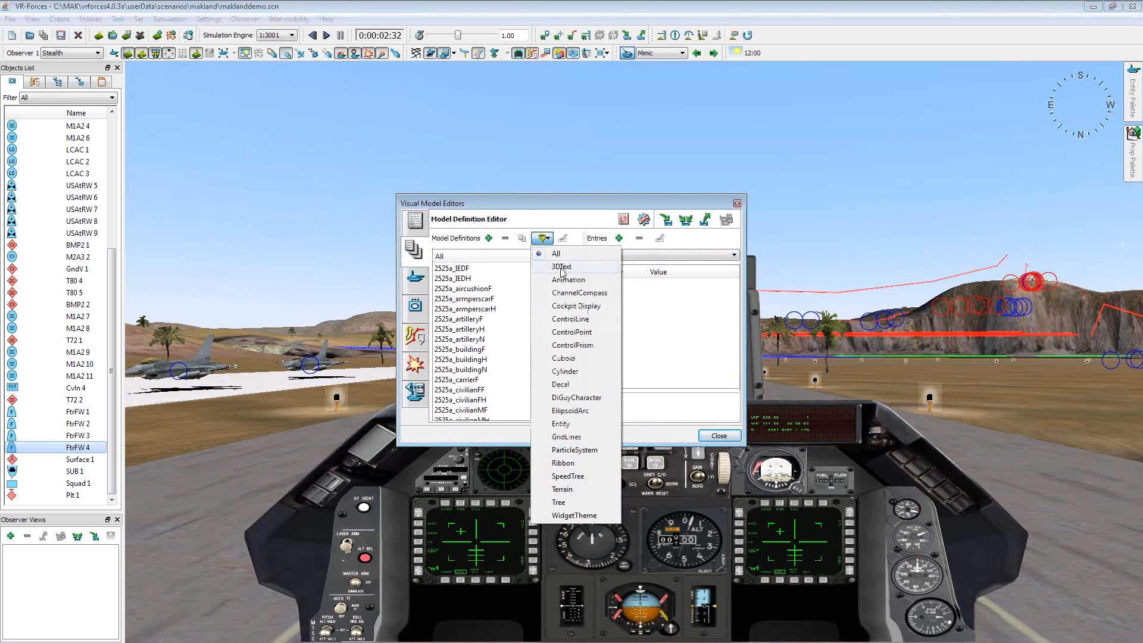
left_click(576, 306)
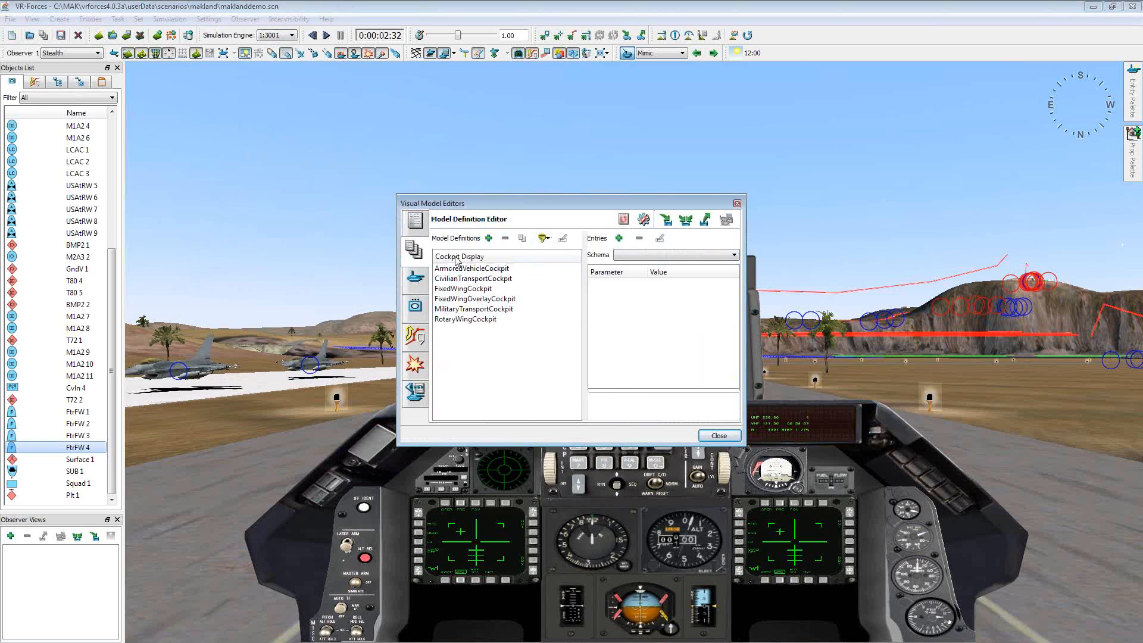
left_click(462, 288)
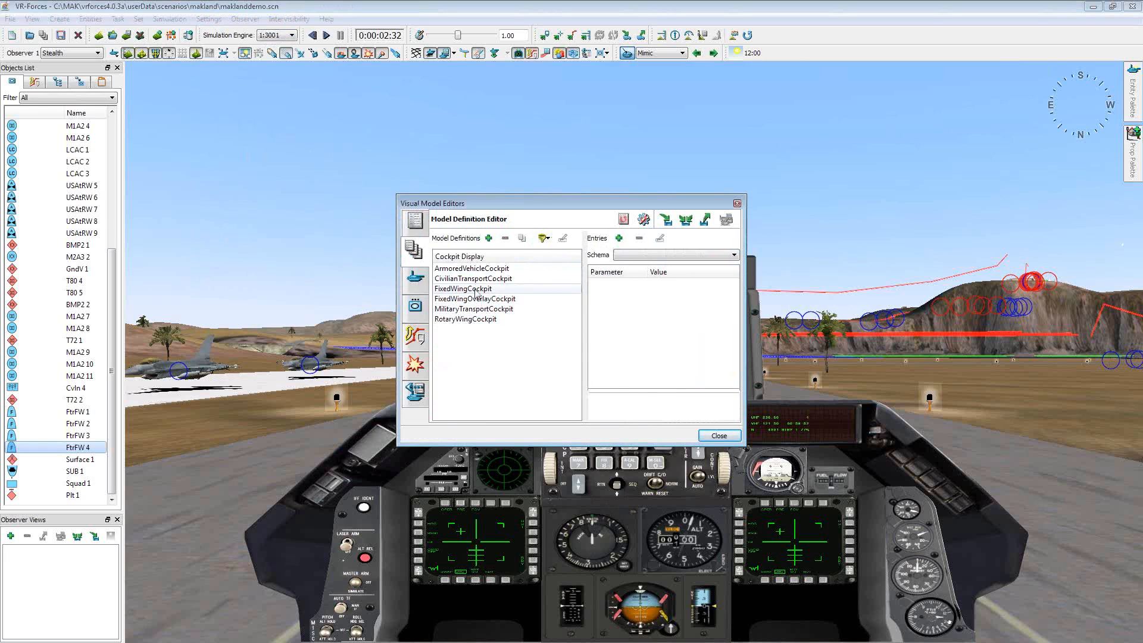
left_click(462, 289)
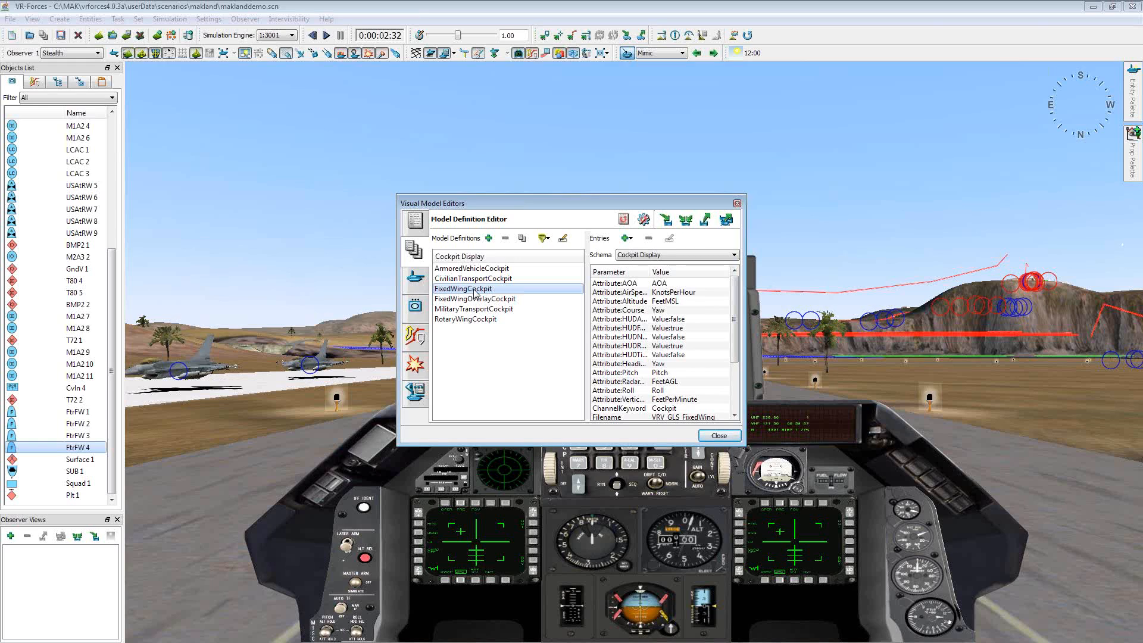
right_click(462, 288)
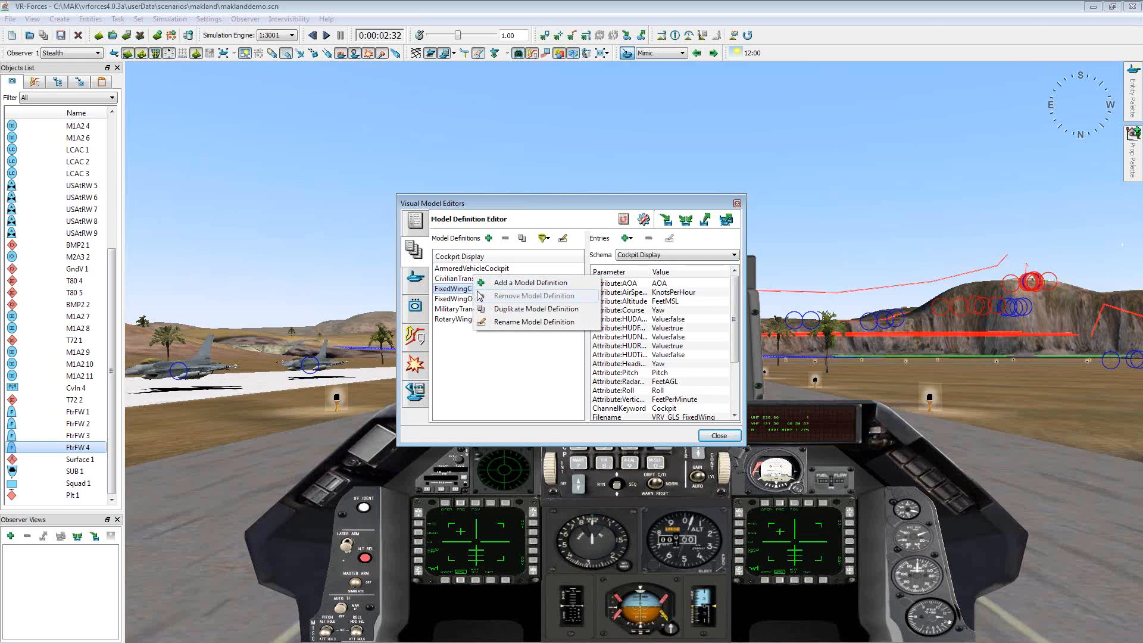
mouse_move(533, 308)
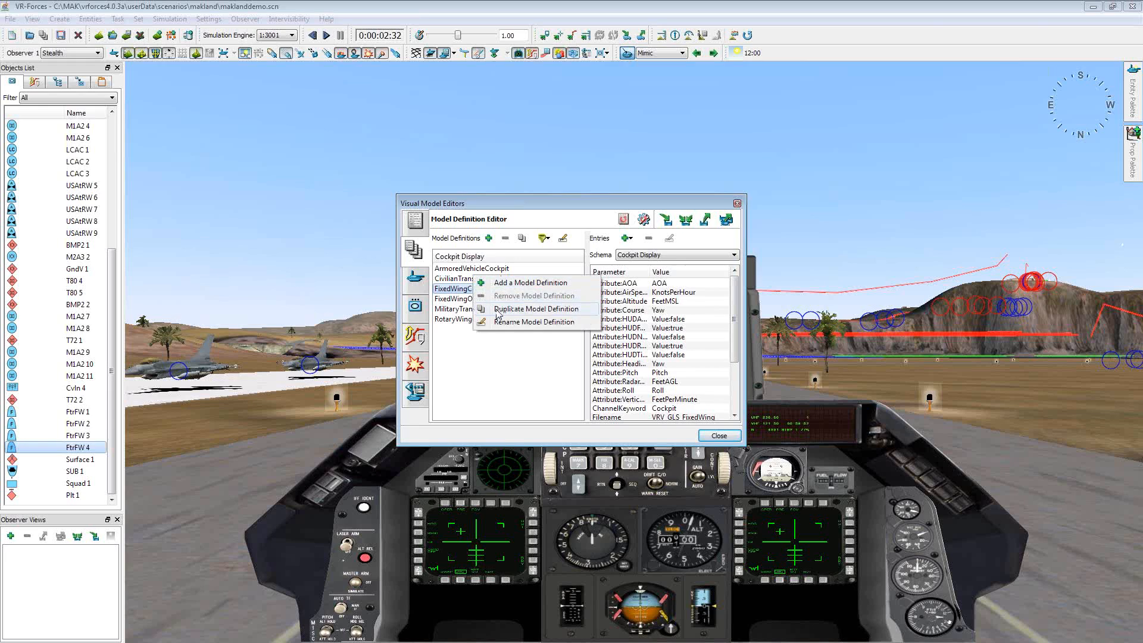
- Duplicate FixedWingCockpit into a new cockpit definition named _mfd
left_click(534, 309)
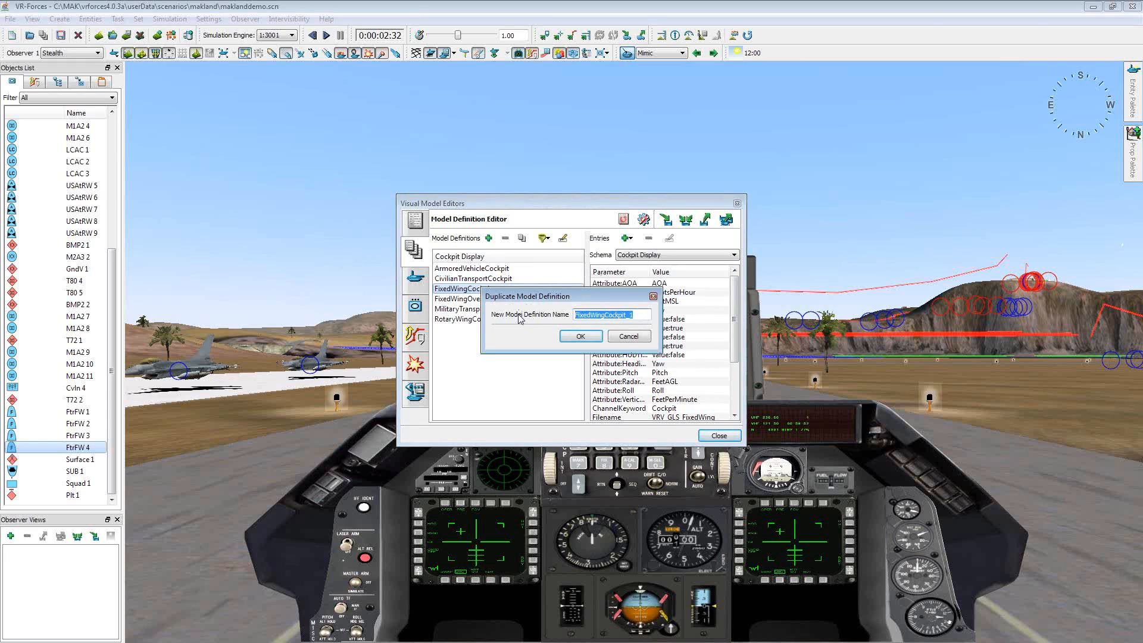
type("_mfd")
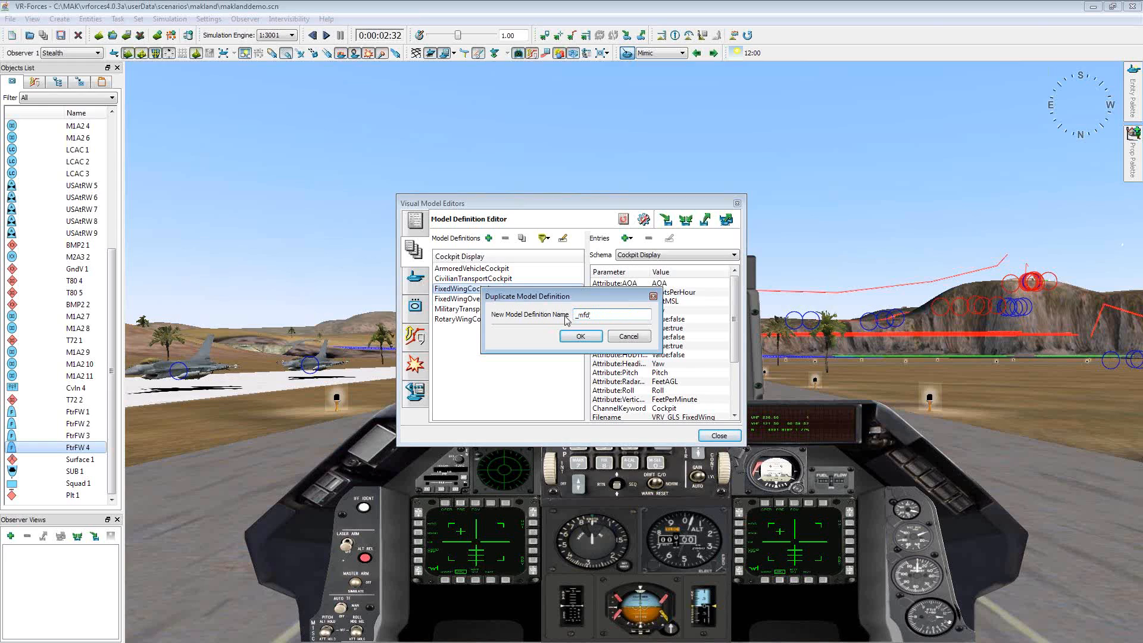
left_click(580, 336)
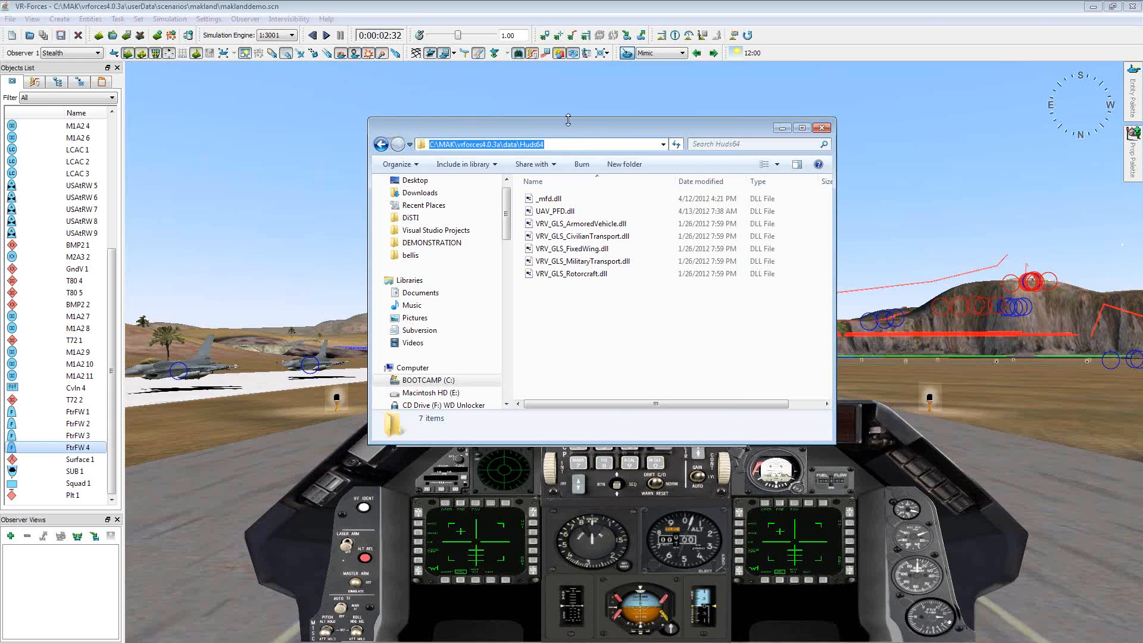
- Check the UAV_PFD.dll and _mfd.dll files in the Huds64 folder, then close Explorer
left_click(561, 211)
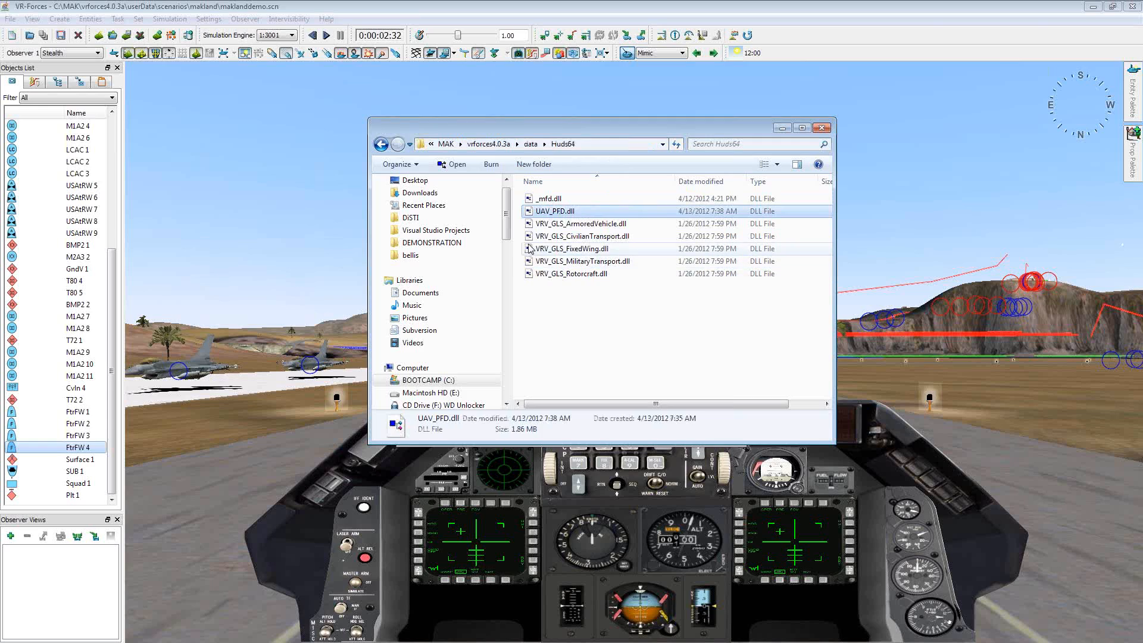
left_click(554, 199)
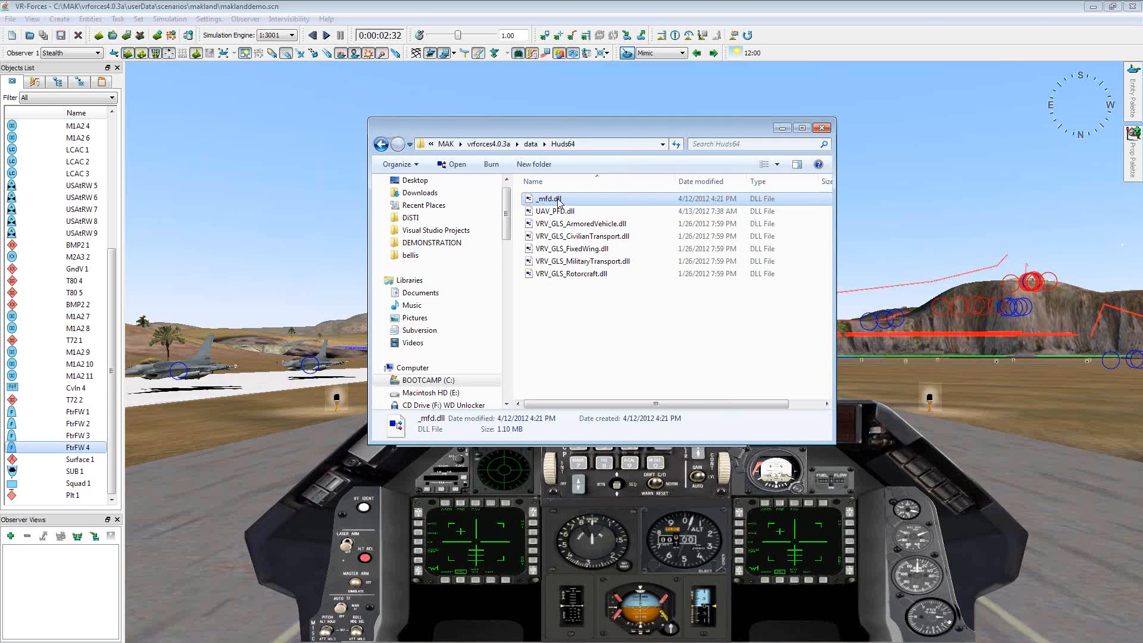
left_click(556, 212)
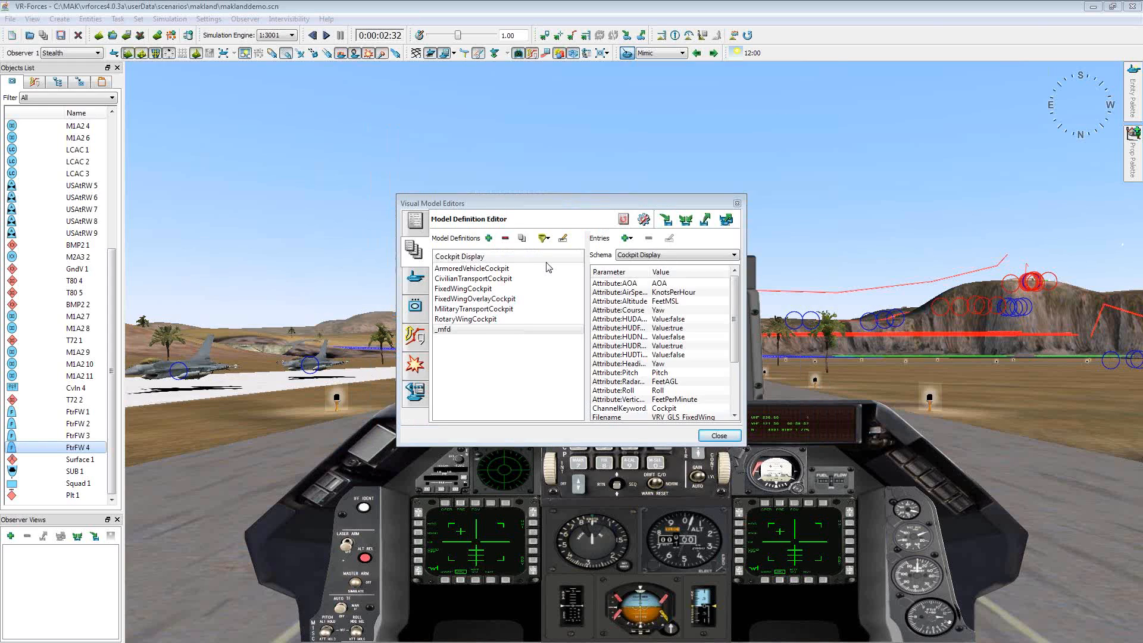
- Set _mfd to use UAV_PFD with a 1024 by 1280 perspective, leaving OffsetX unrenamed
left_click(443, 329)
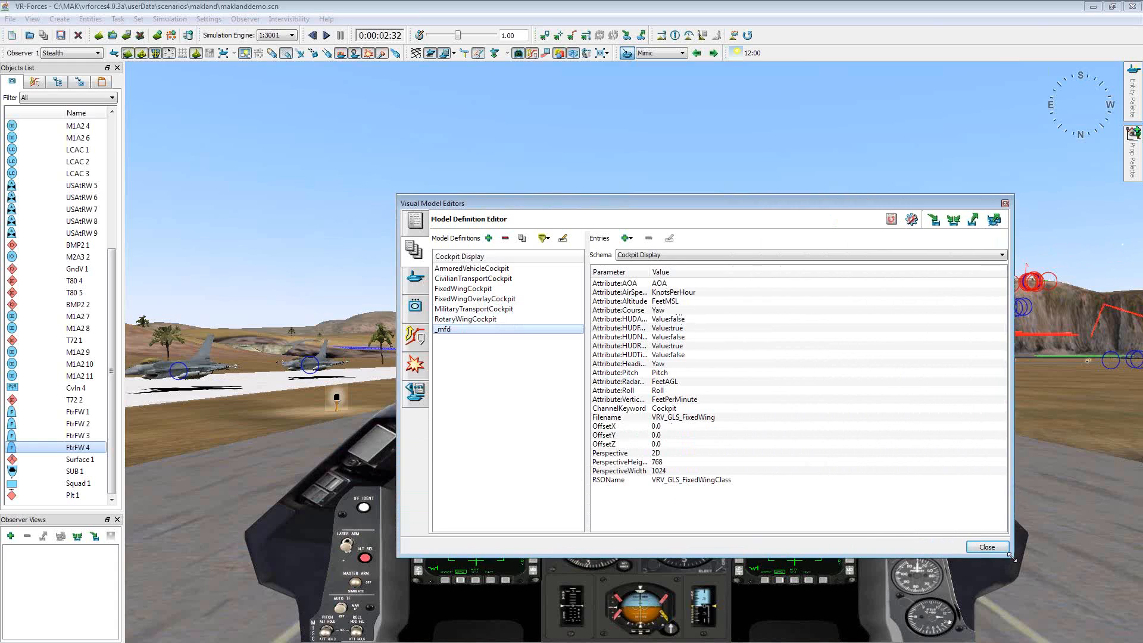
mouse_move(693, 489)
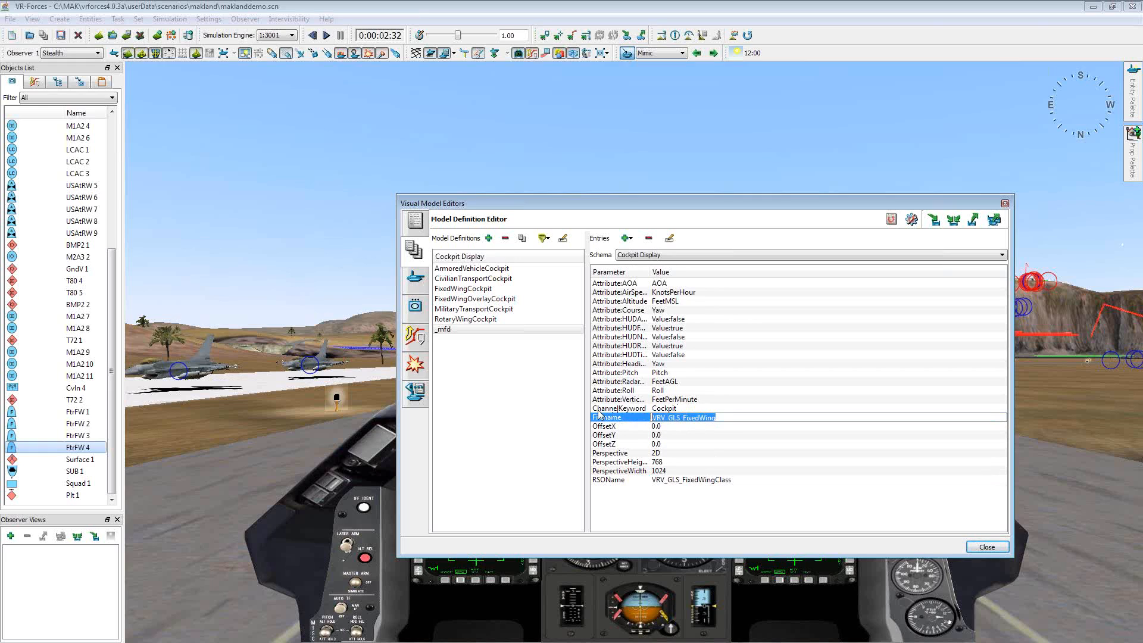
type("UAV_PFD")
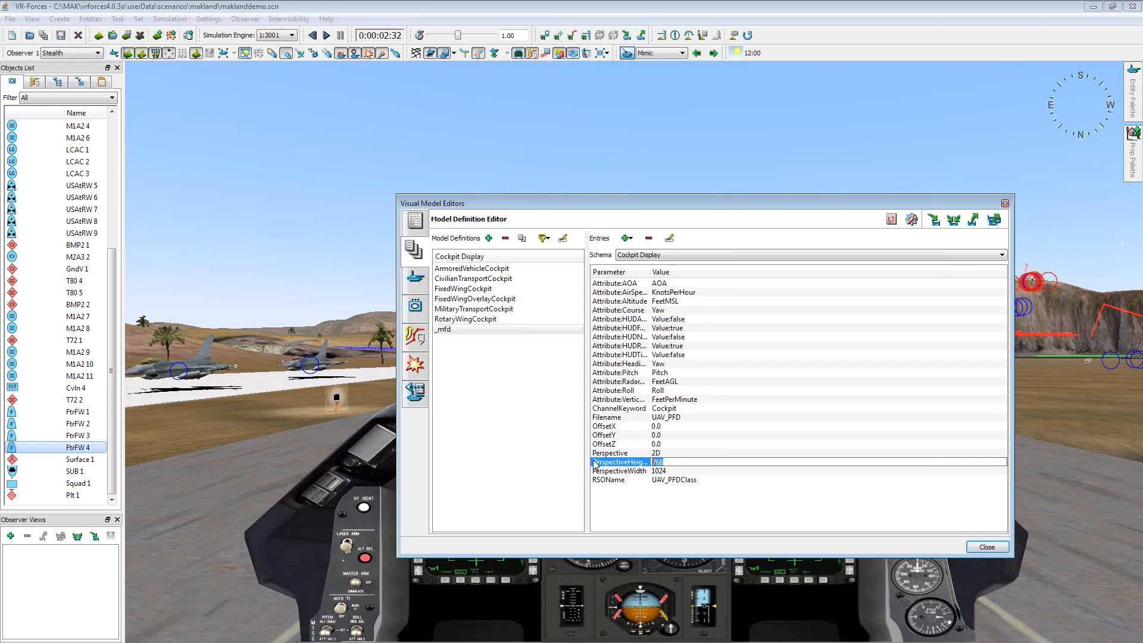
type("1024")
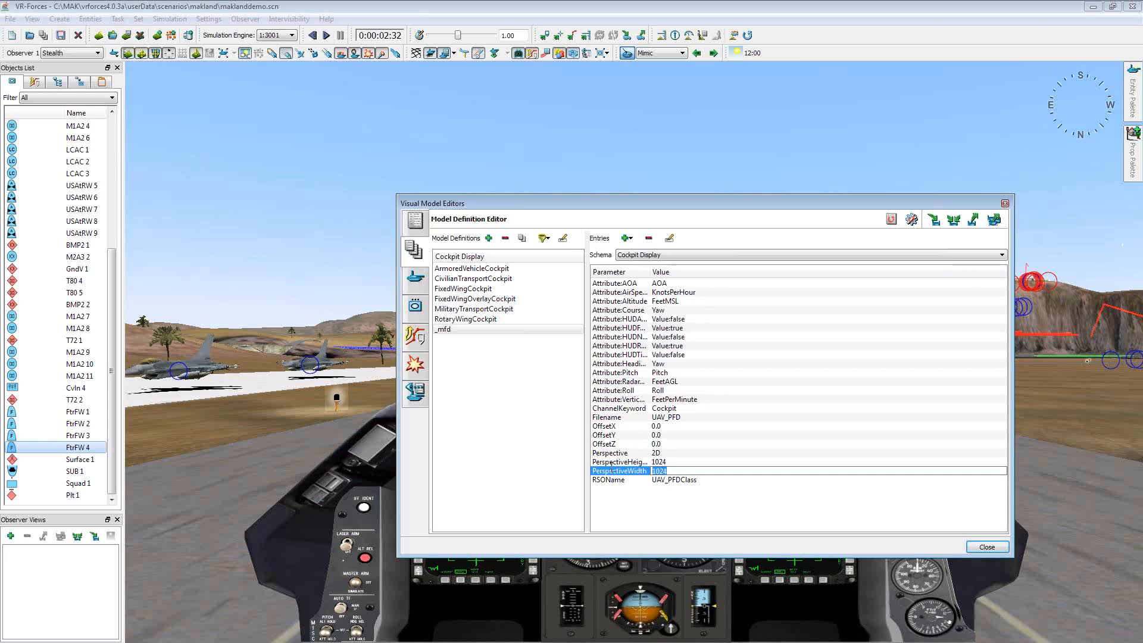
type("1280")
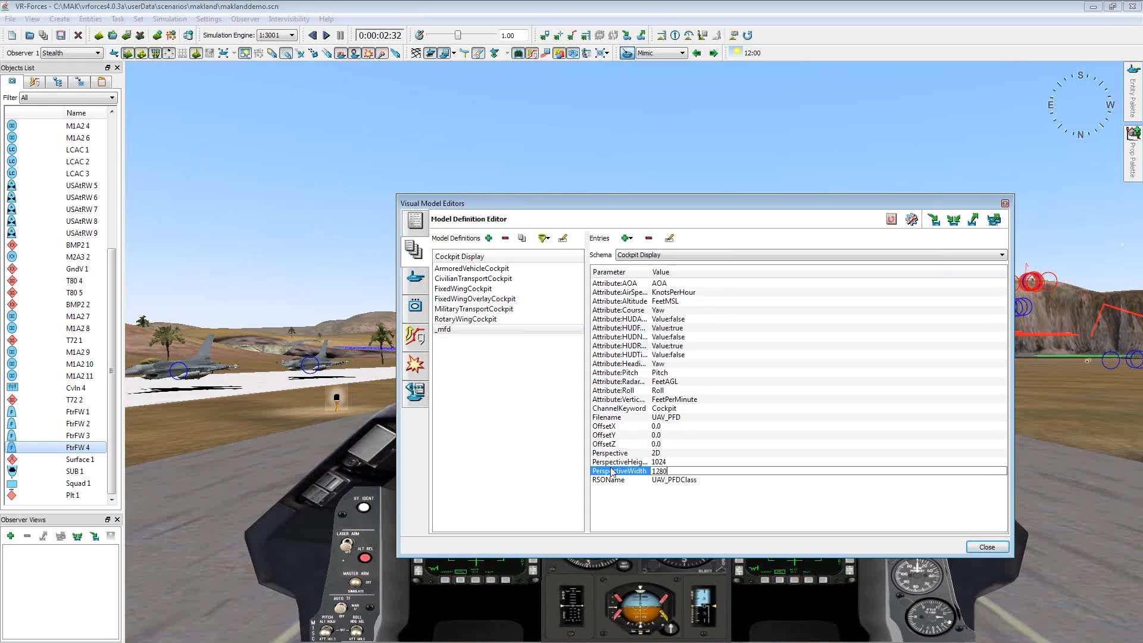
mouse_move(640, 426)
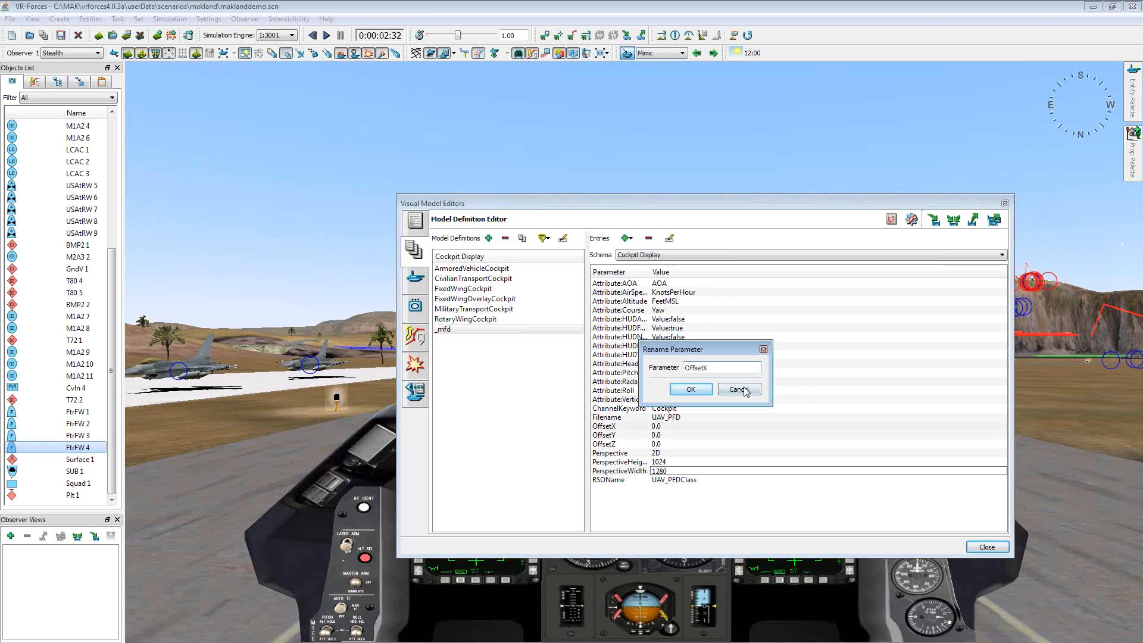
left_click(738, 388)
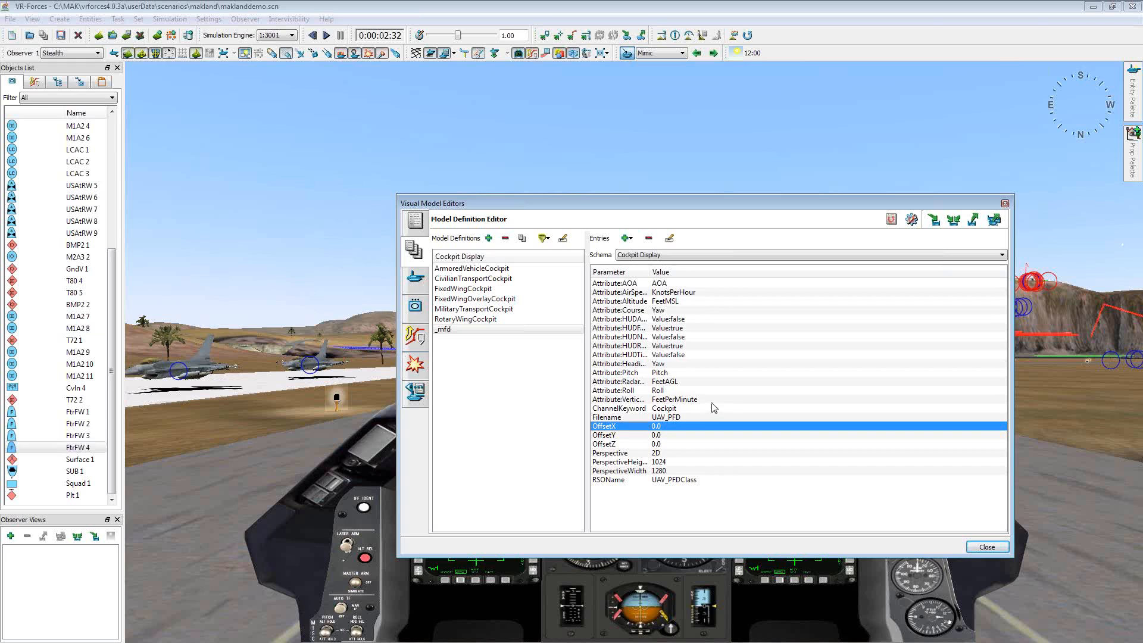
mouse_move(567, 373)
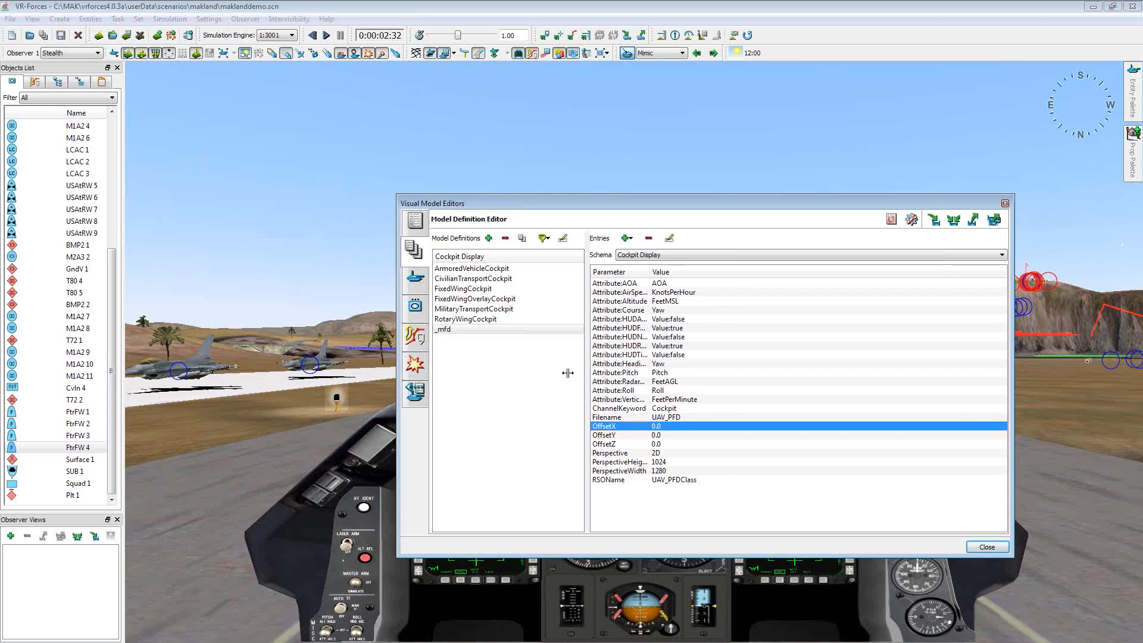
- Attempt renaming the heading attribute with .heading appended, then abandon that attempt
left_click(620, 363)
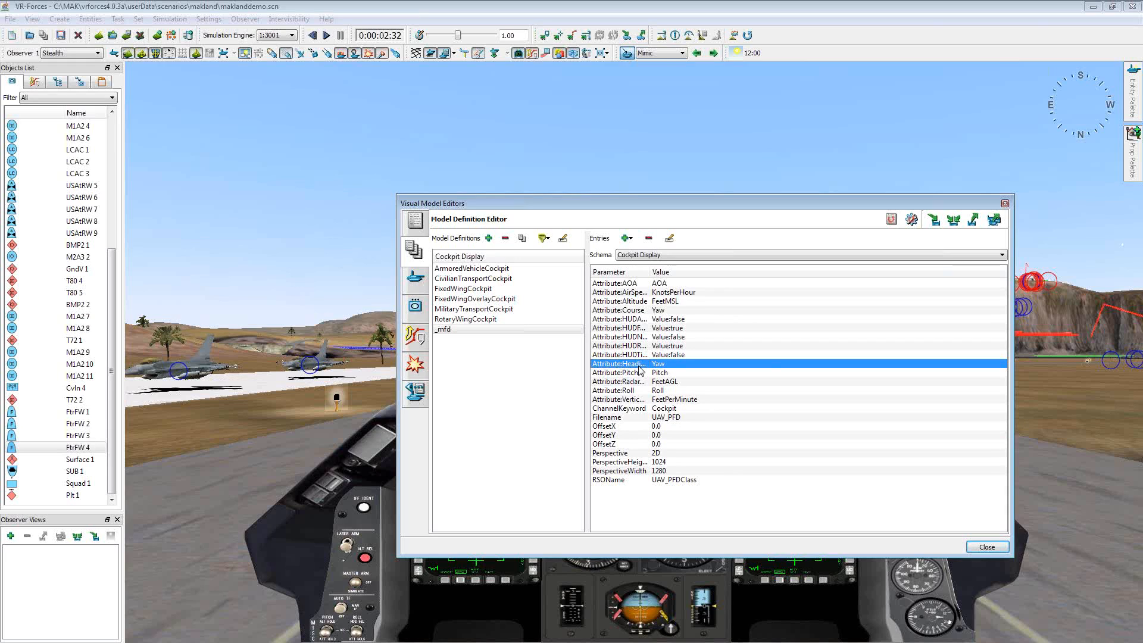
double_click(619, 365)
type("Attribute:PFD")
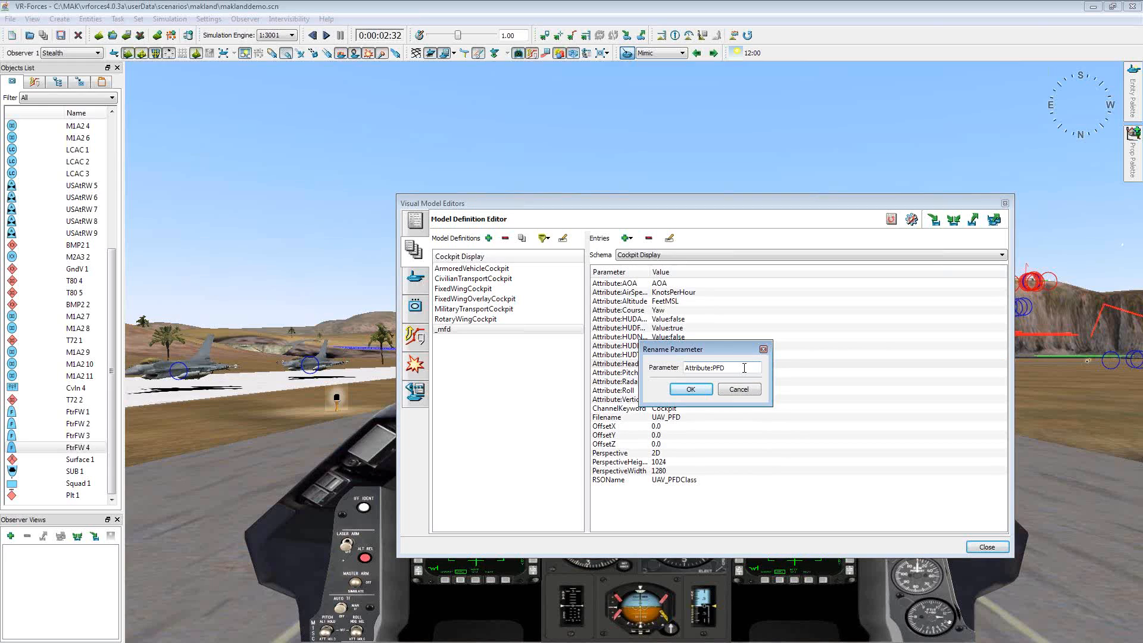
type(".heading,")
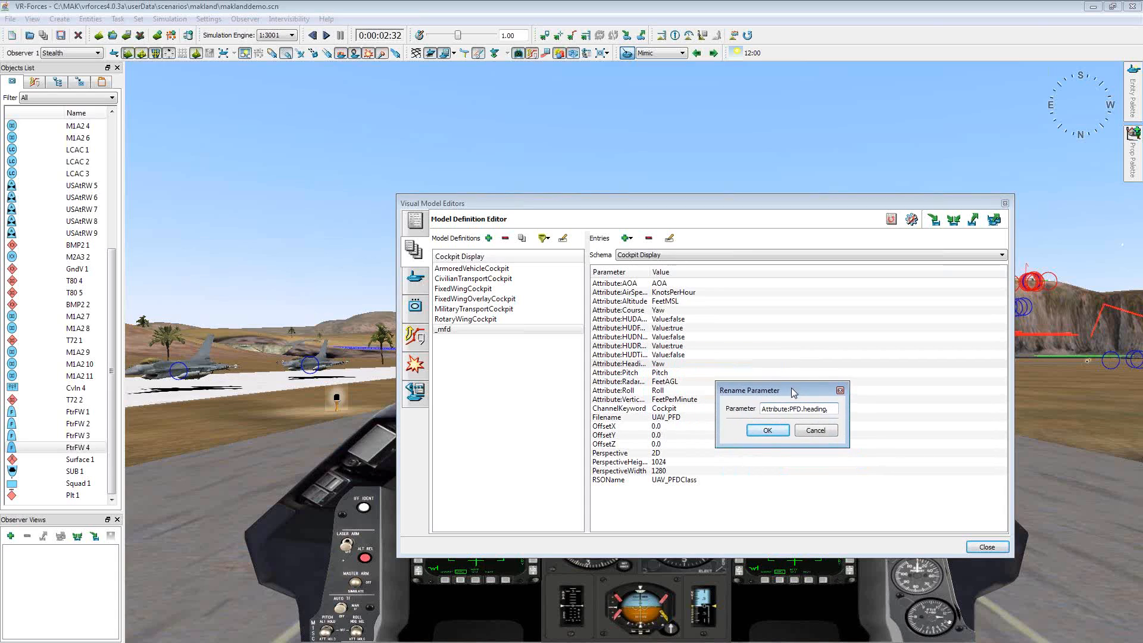
left_click(766, 430)
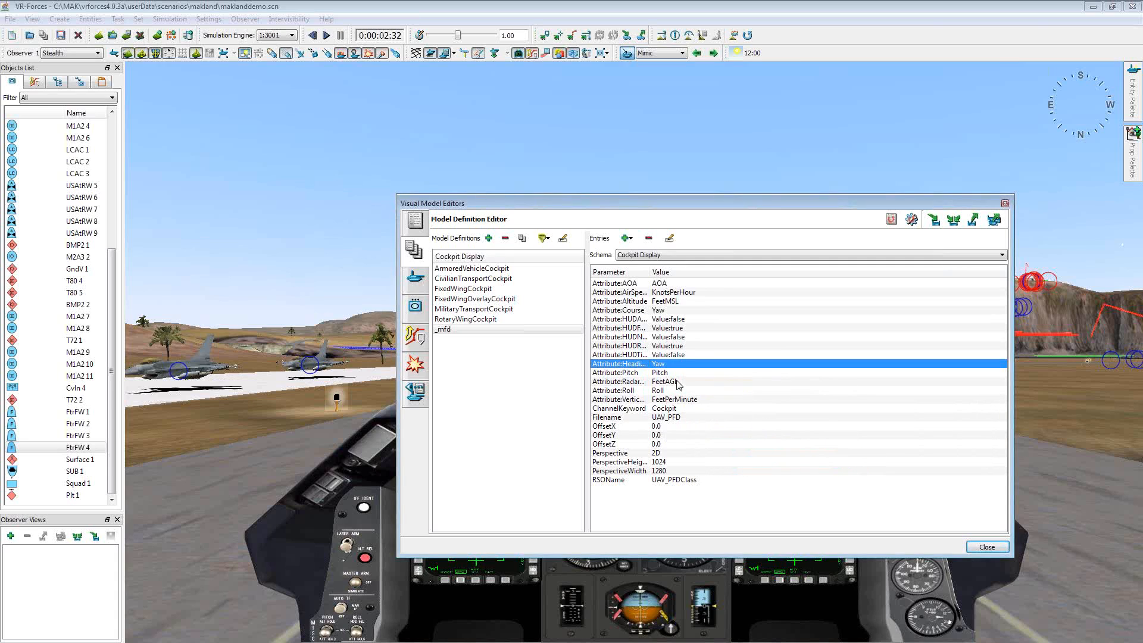
- Rename the heading attribute to Attribute:PFD.heading and select the pitch attribute next
double_click(620, 363)
type("Attribute:PFD")
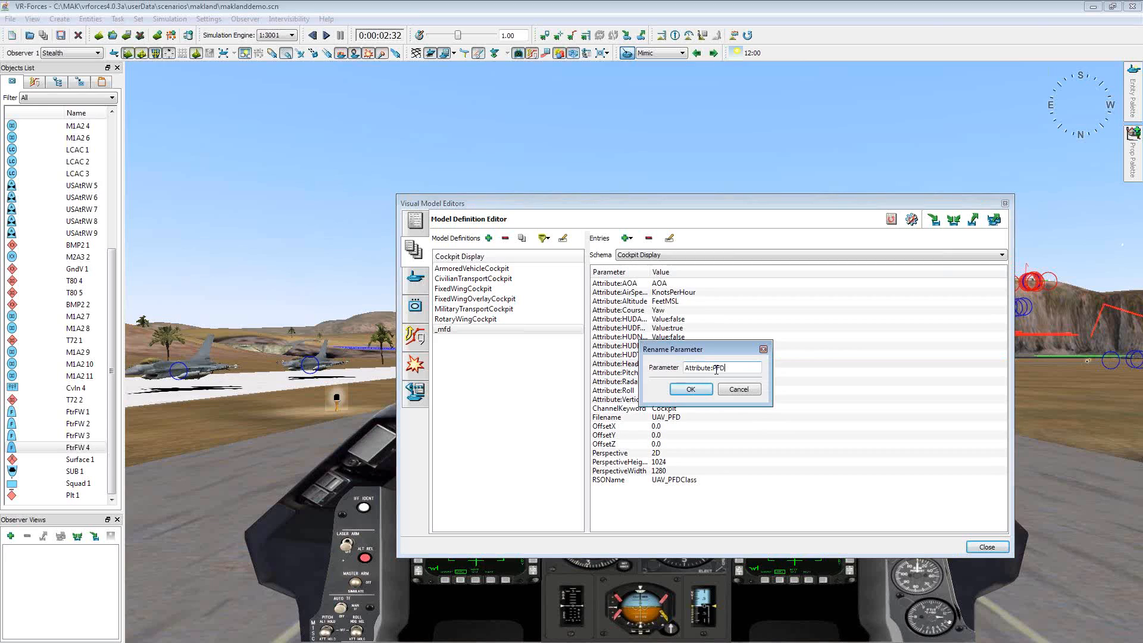
type("heading")
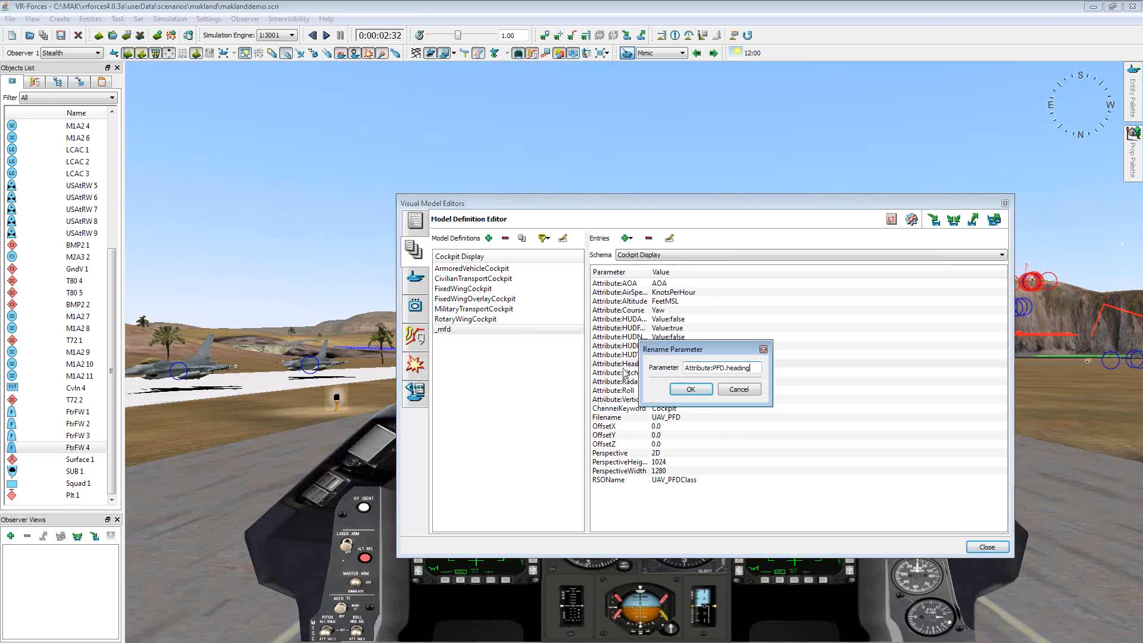
left_click(689, 388)
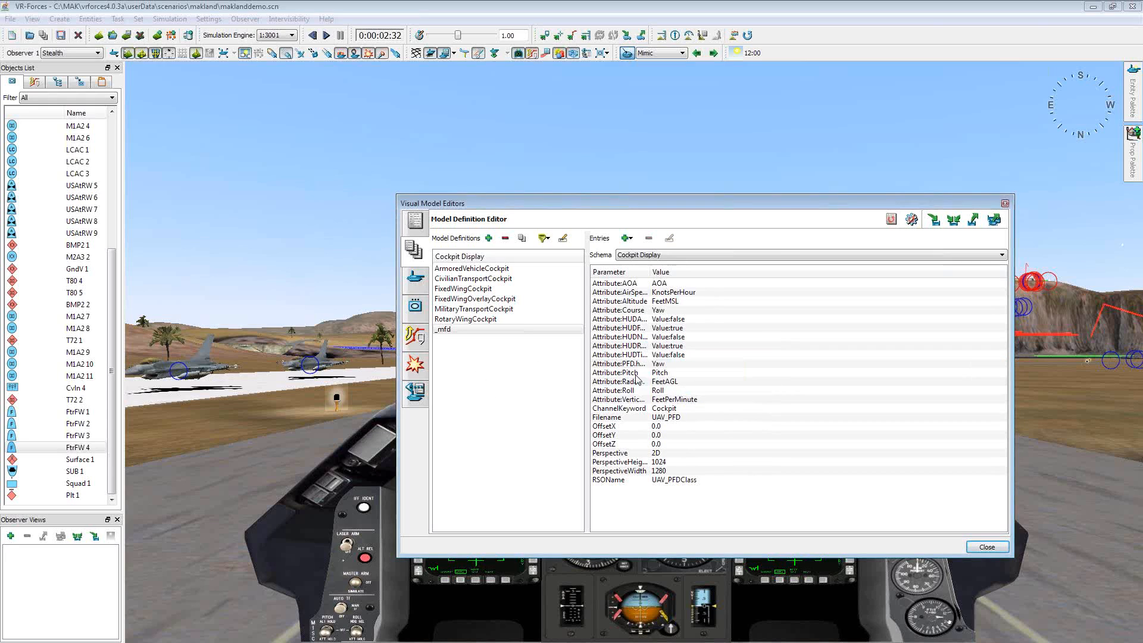
left_click(620, 373)
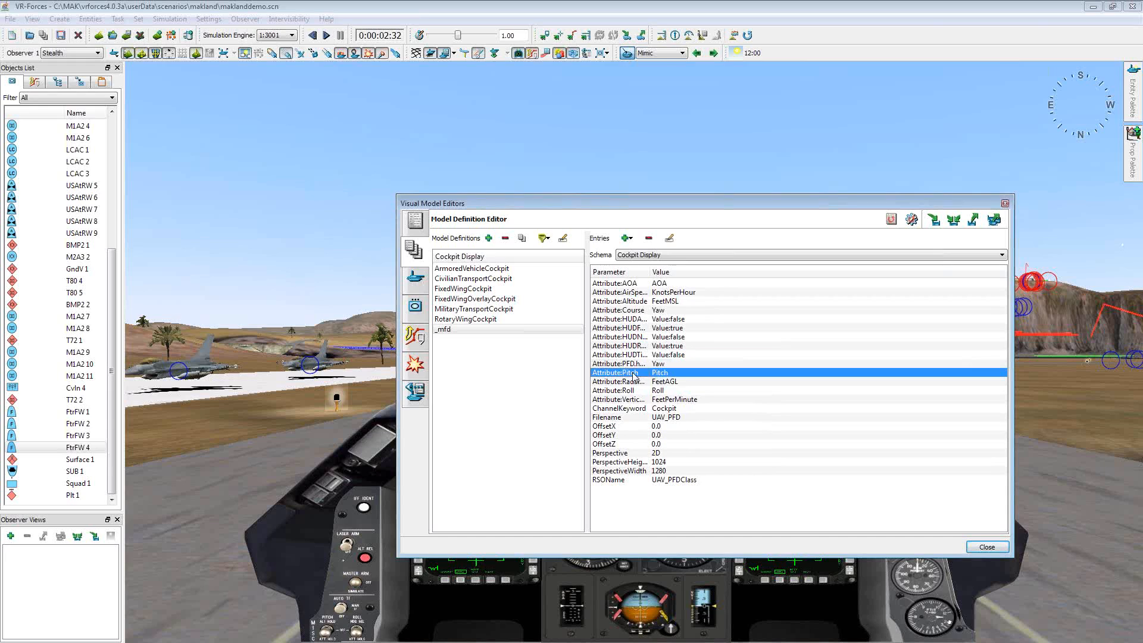
- Rename the pitch and roll attributes to Attribute:PFD.Pitch and Attribute:PFD.Roll
double_click(614, 373)
type("Attribute:PFD.")
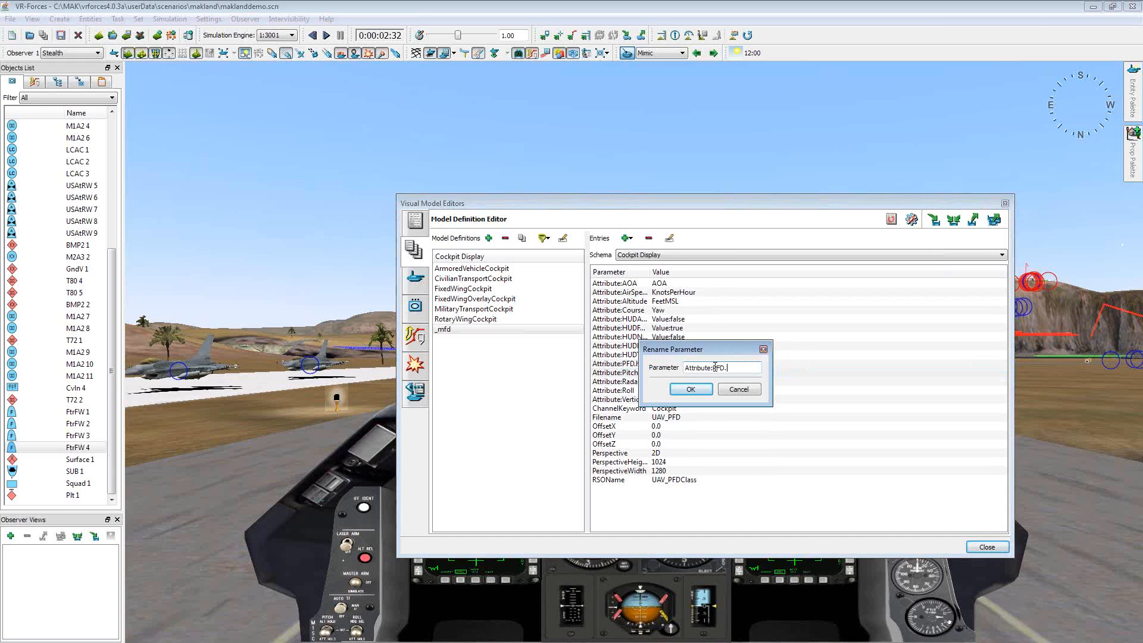
type("Pitch")
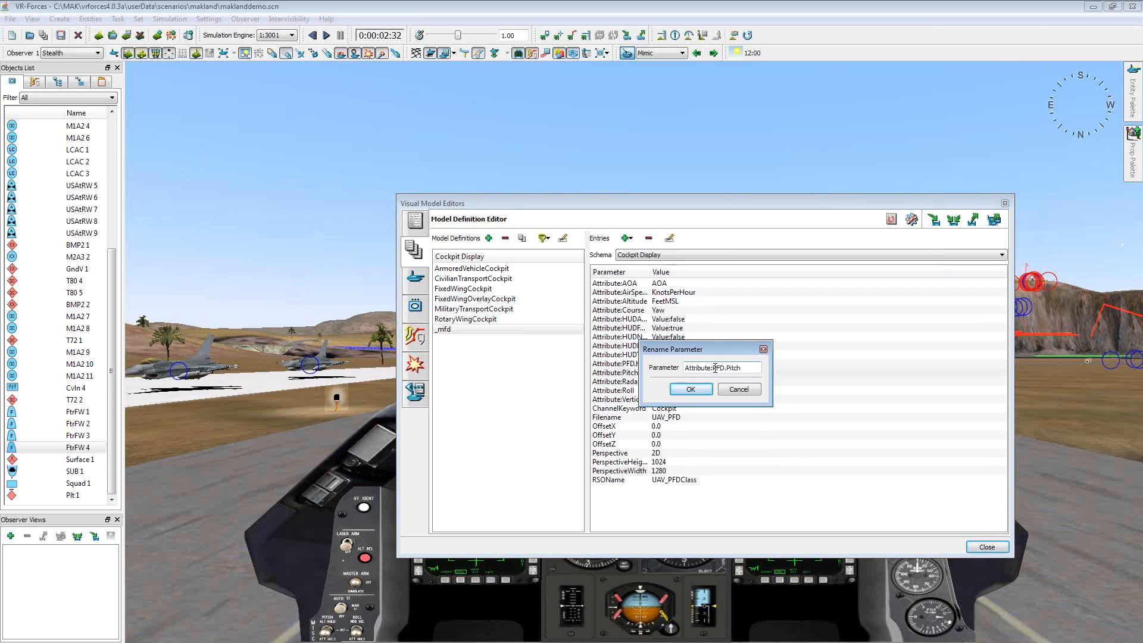
left_click(689, 388)
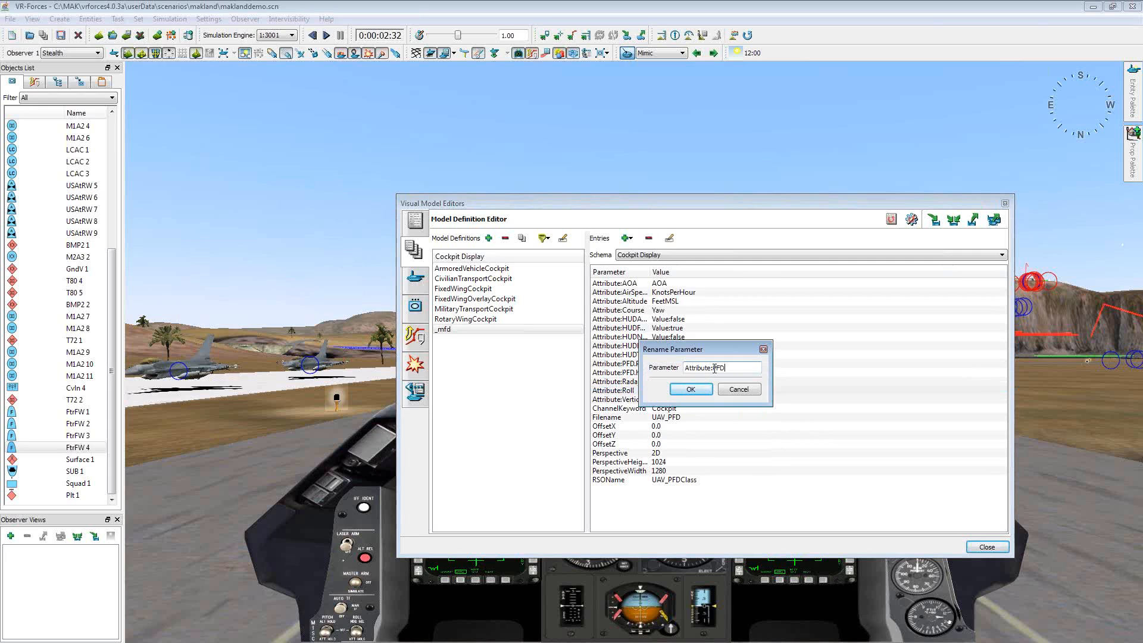
type(".Roll")
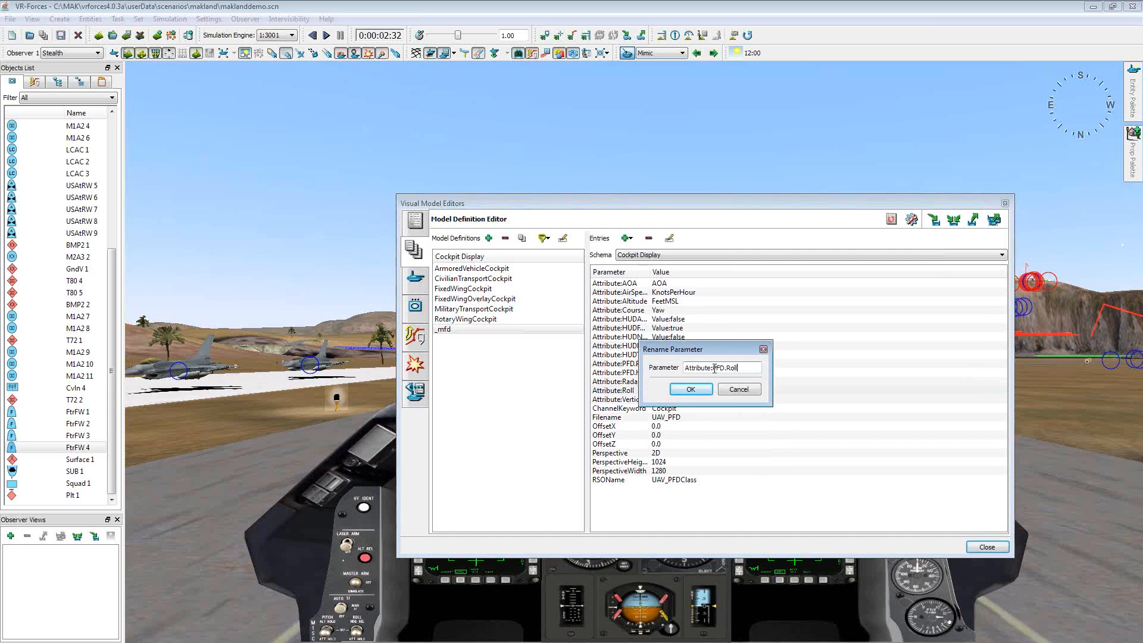
left_click(690, 388)
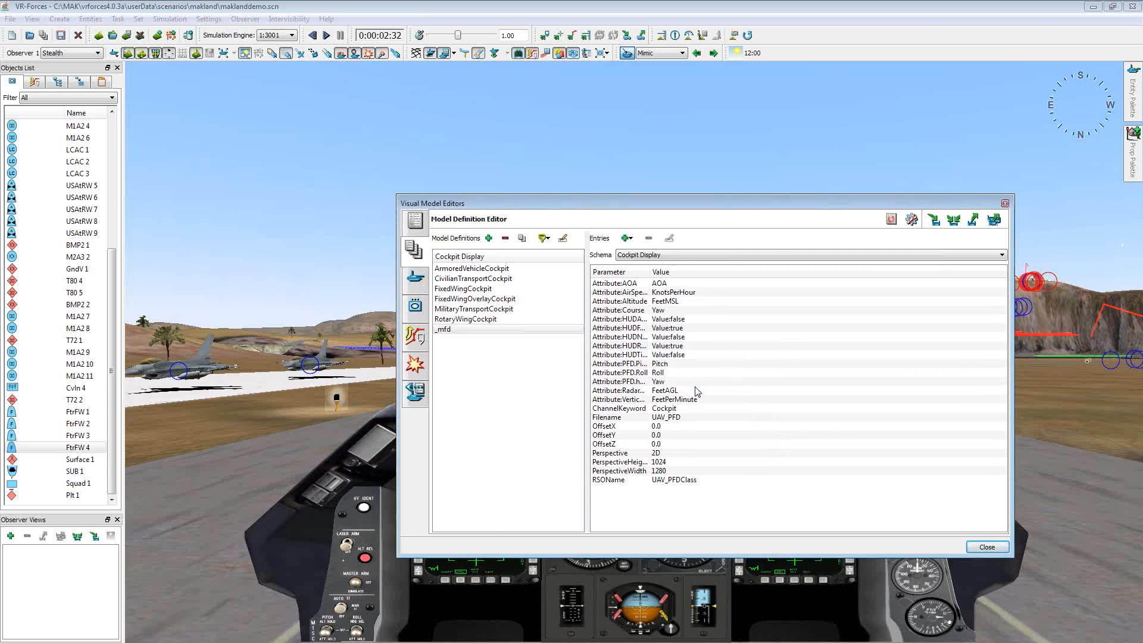
left_click(619, 328)
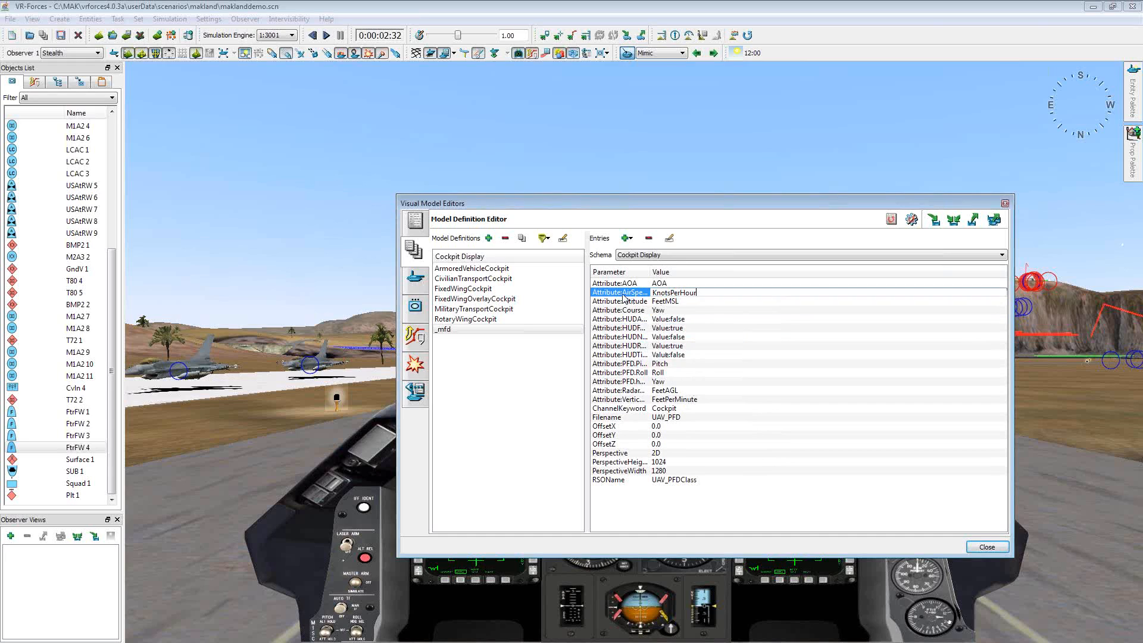
- Rename Attribute:AirSpeed to the PFD airspeed attribute name, correcting the mistyped letters
double_click(619, 293)
type("Attribute:PFD.altit")
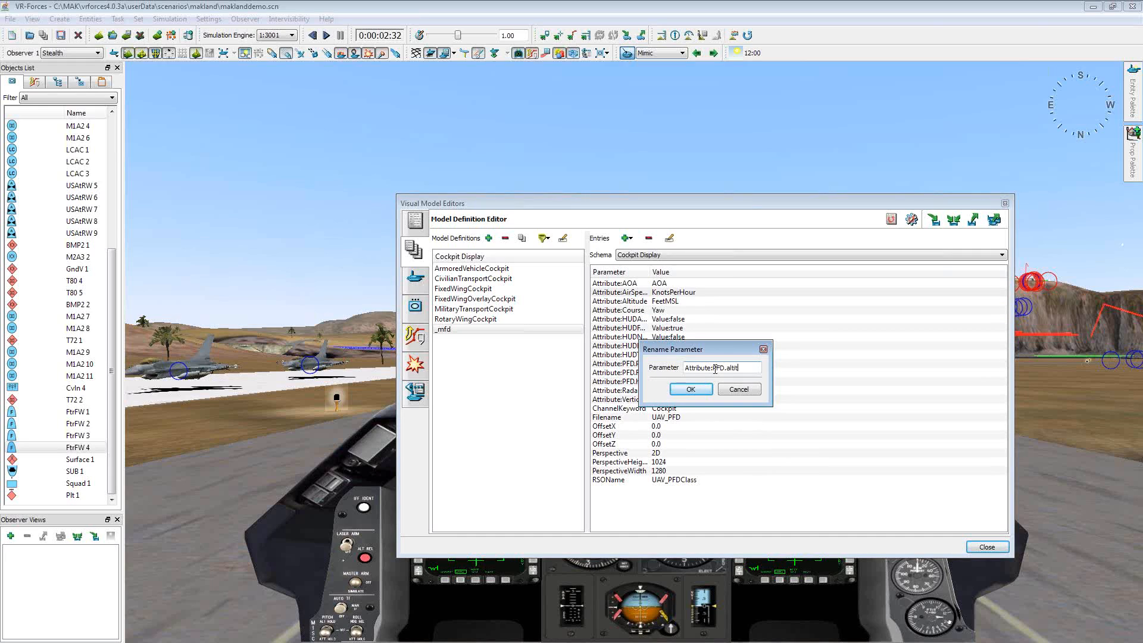
key("BackSpace")
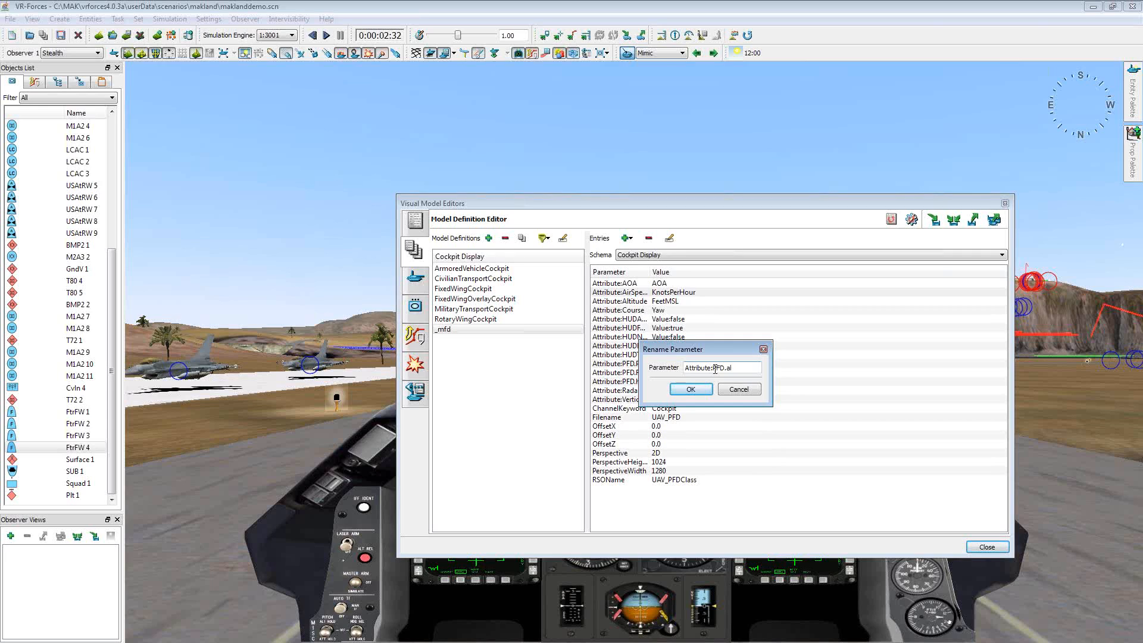
type("irspeed.Airspee")
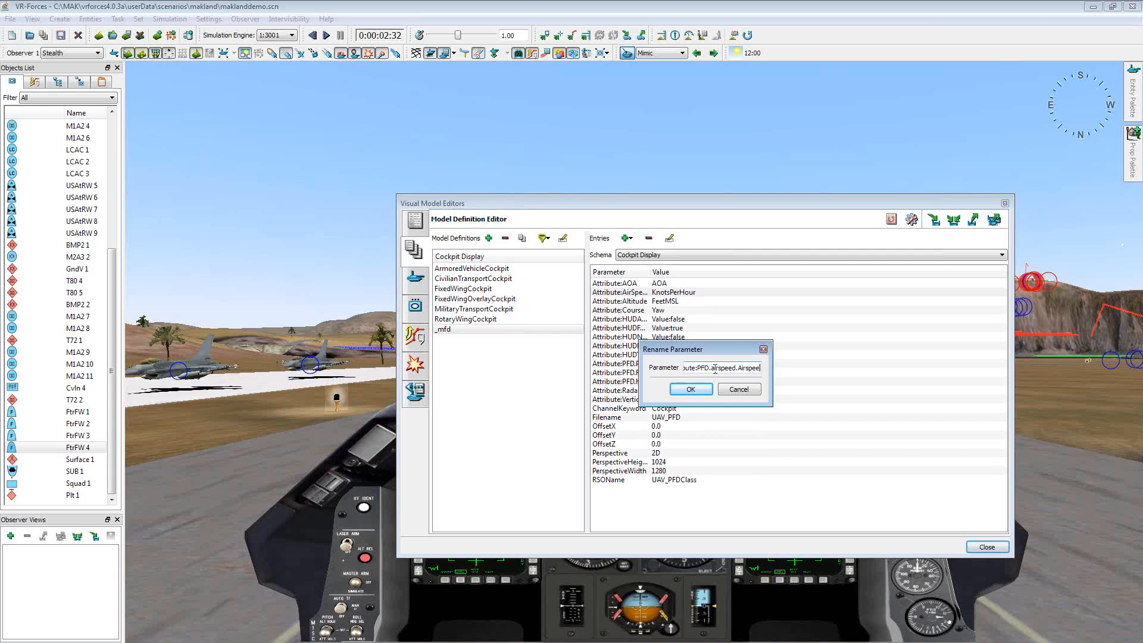
left_click(689, 389)
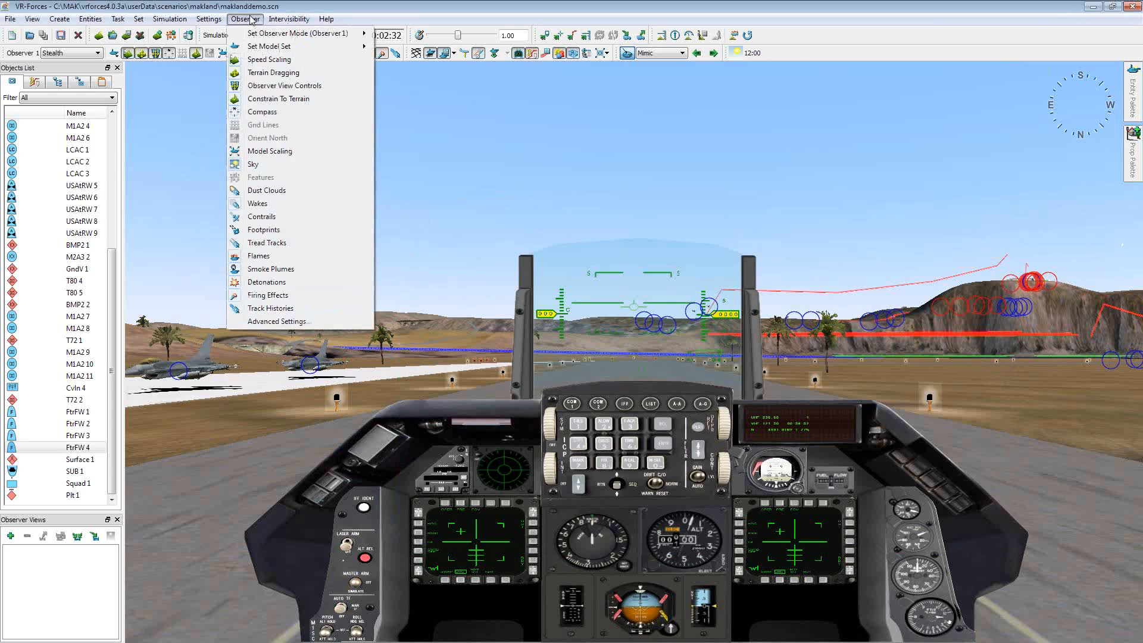
- Assign _mfd as the Model Definition for entity type 1:2:-1:-1:-1:-1 in Entity Type Mappings
left_click(207, 17)
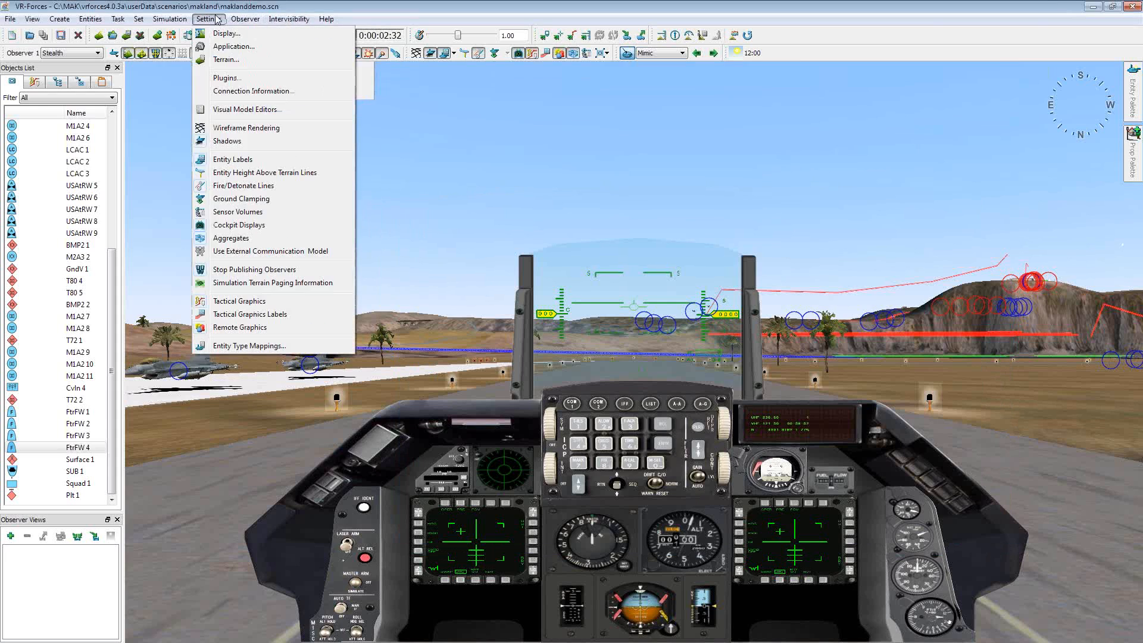
left_click(249, 346)
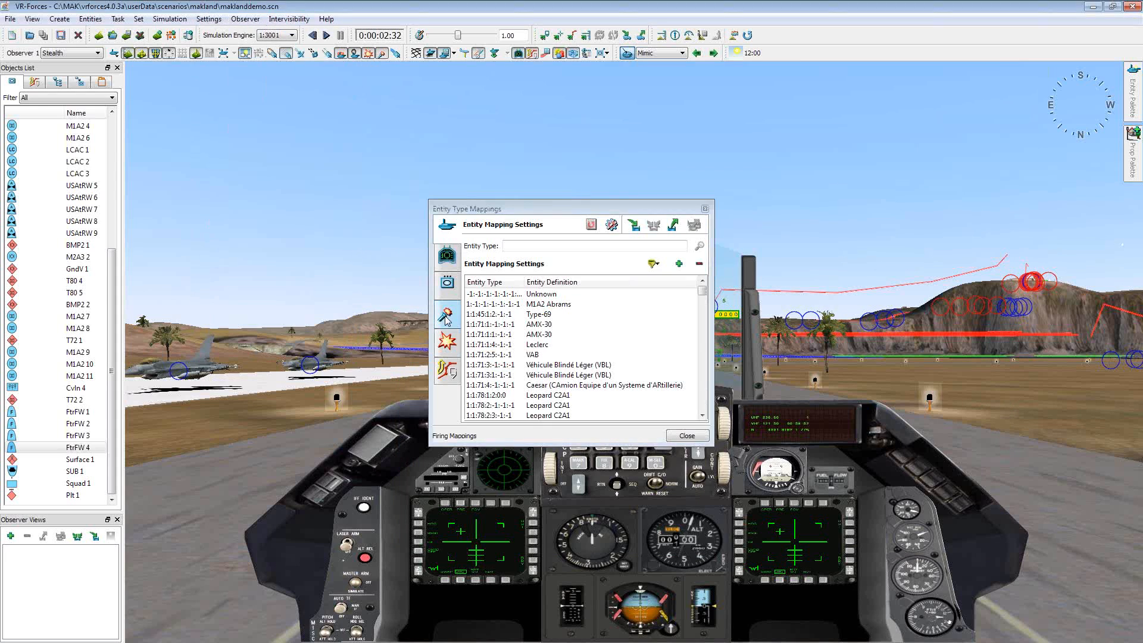
left_click(557, 355)
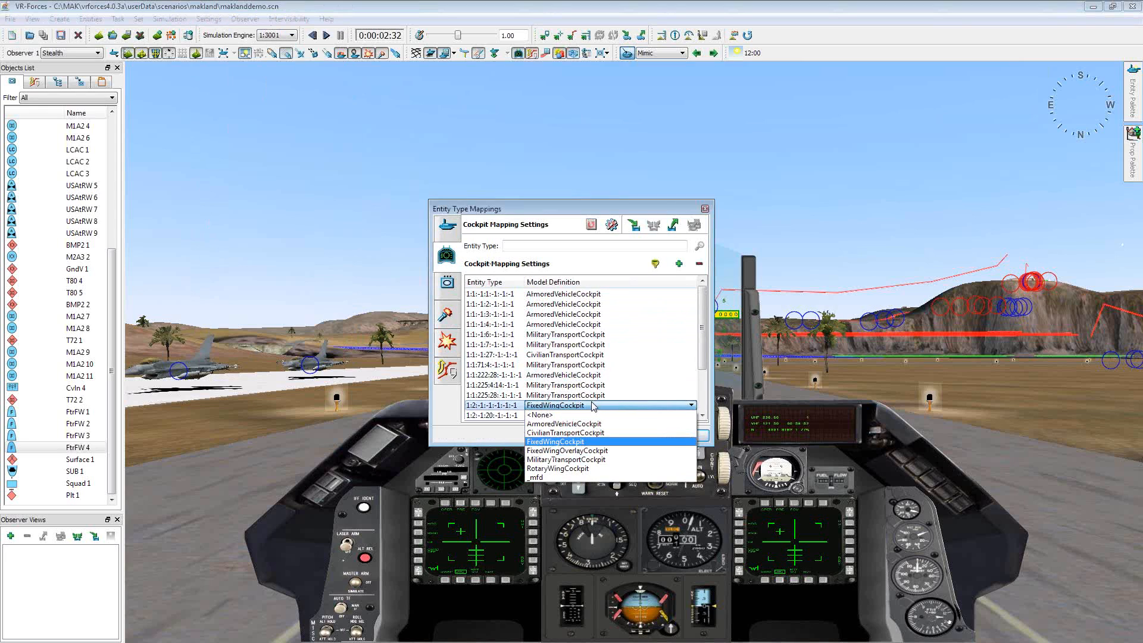
left_click(537, 478)
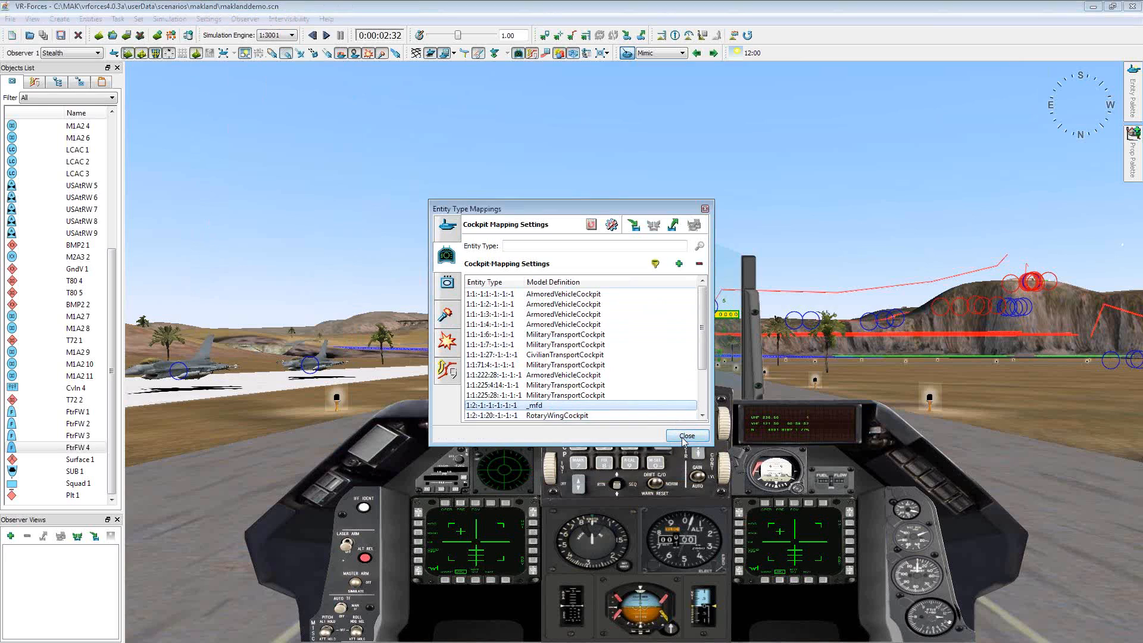
left_click(687, 436)
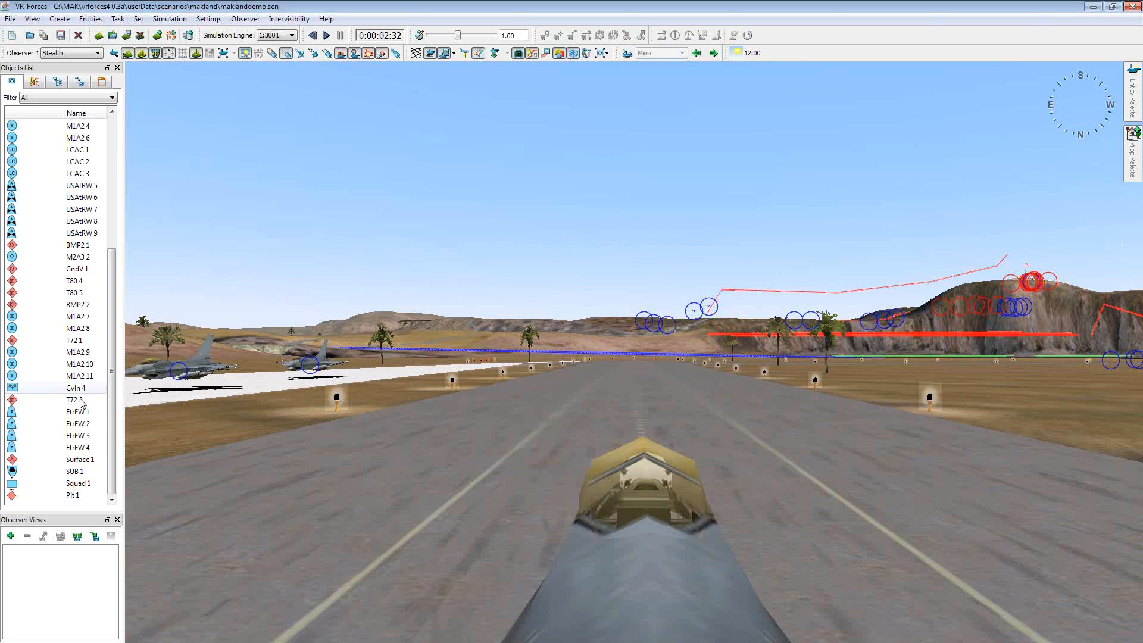
- Attach the mimic view to FtrFW 4 and start running the scenario
right_click(73, 400)
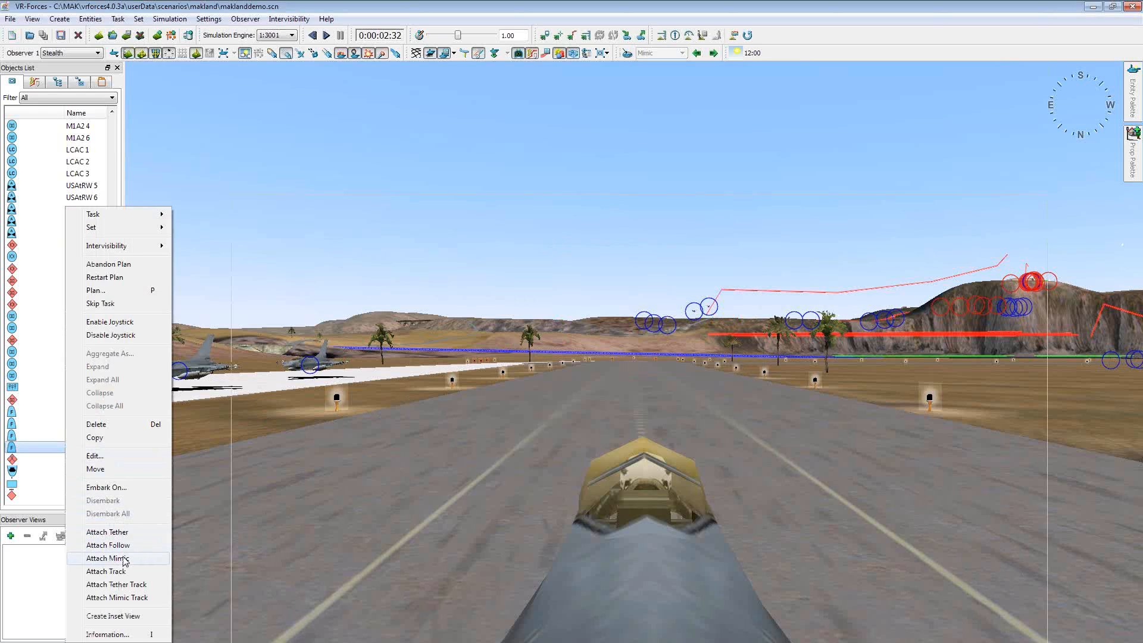
left_click(106, 557)
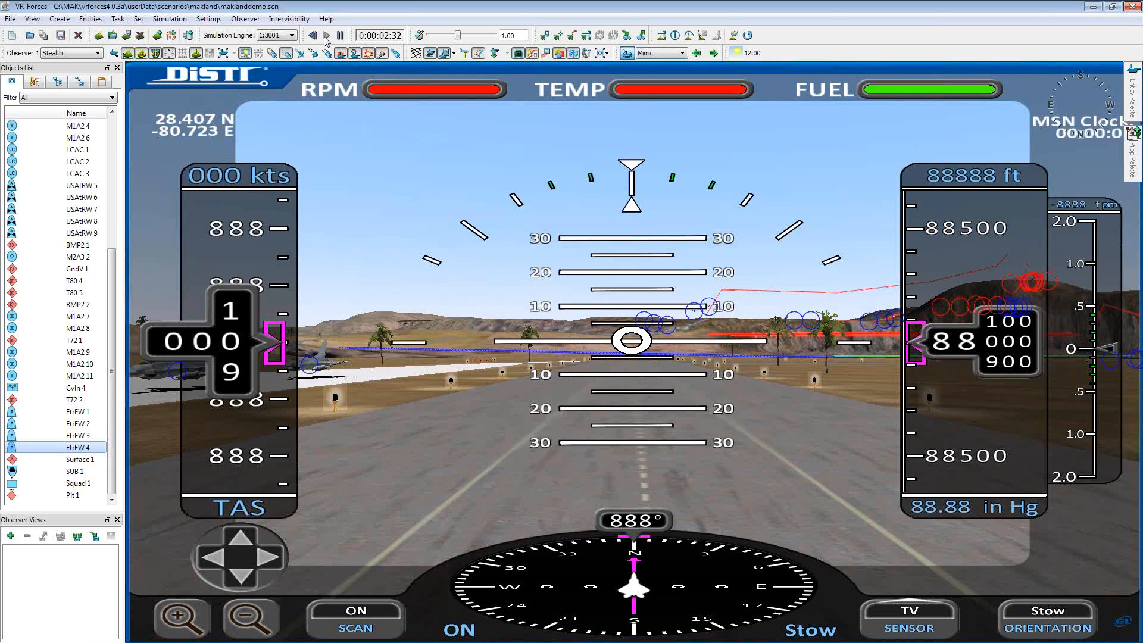
left_click(324, 36)
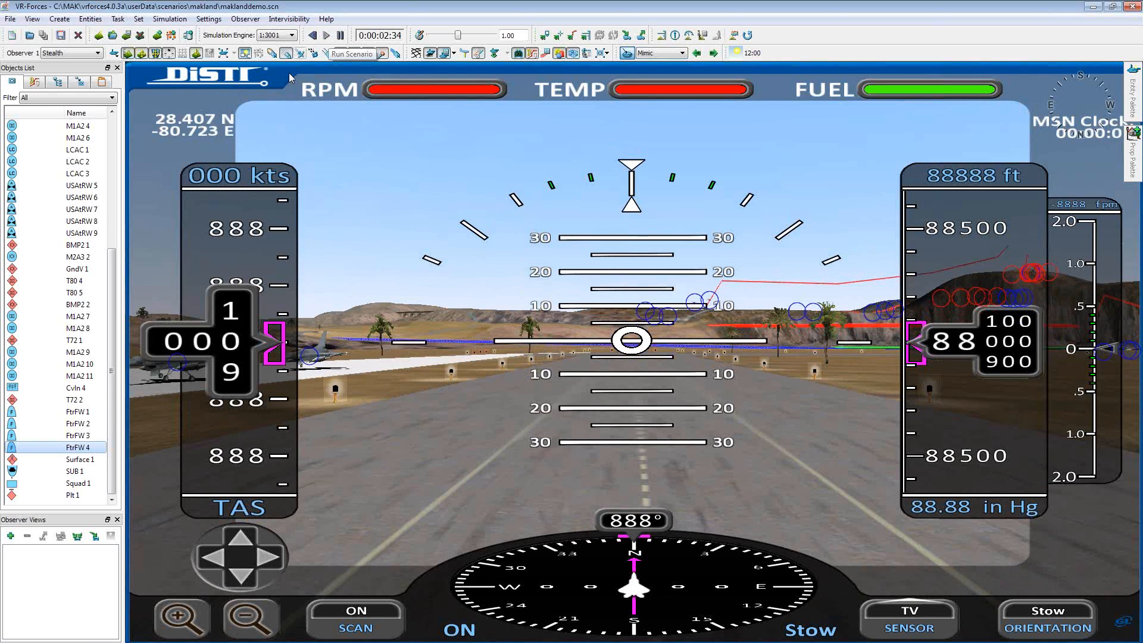